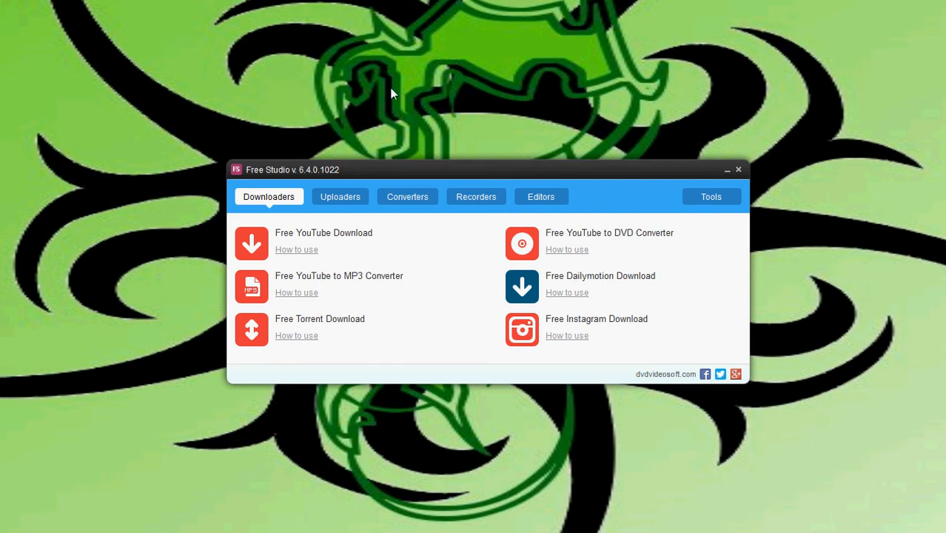
{"action": "mouse_move", "coordinate": [394, 292]}
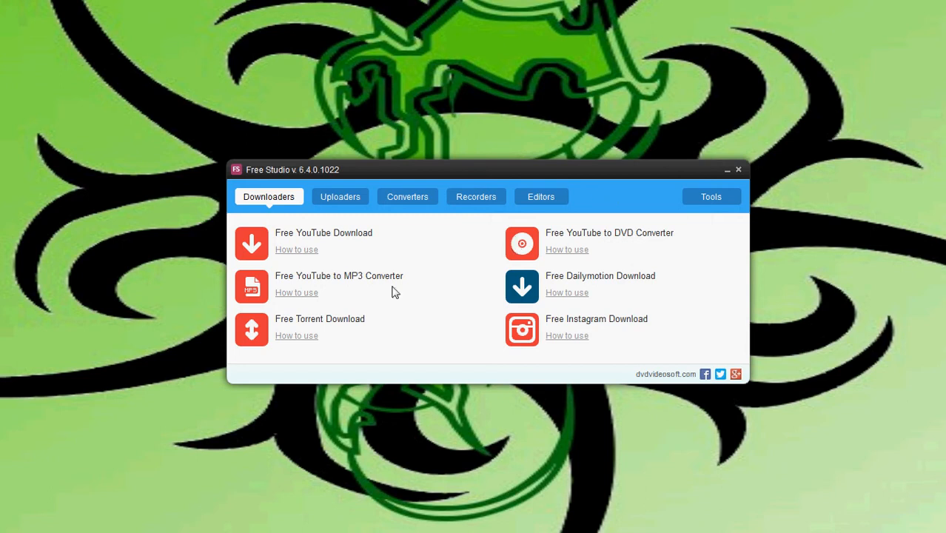
{"action": "mouse_move", "coordinate": [542, 426]}
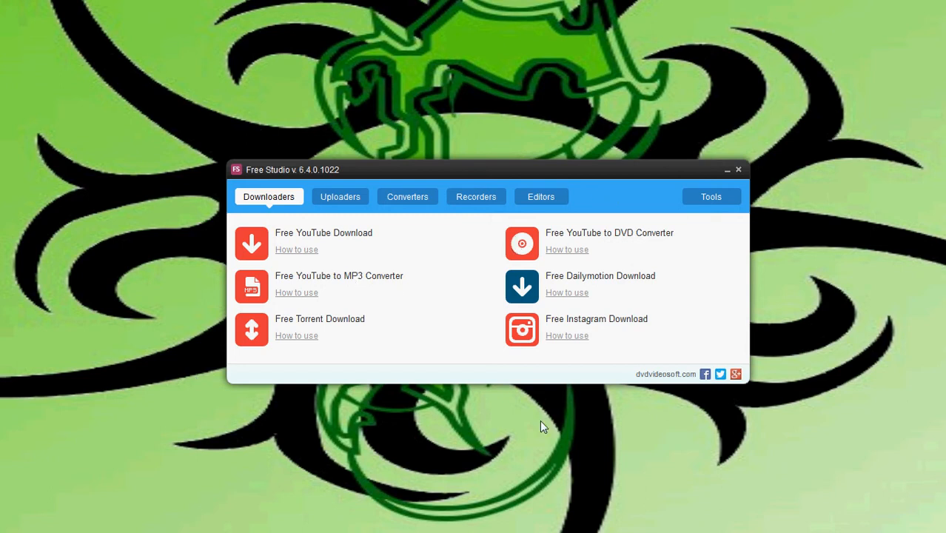
{"action": "mouse_move", "coordinate": [510, 421]}
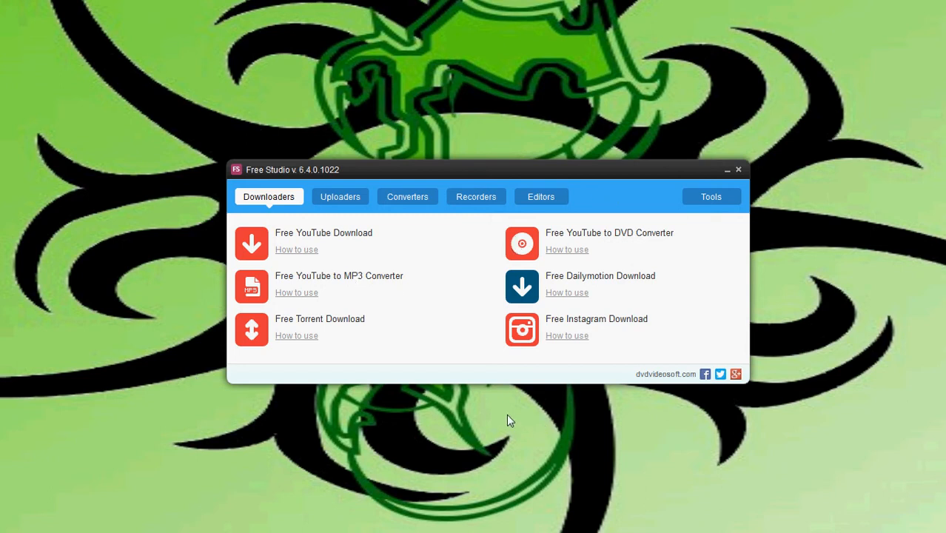
{"action": "mouse_move", "coordinate": [529, 415]}
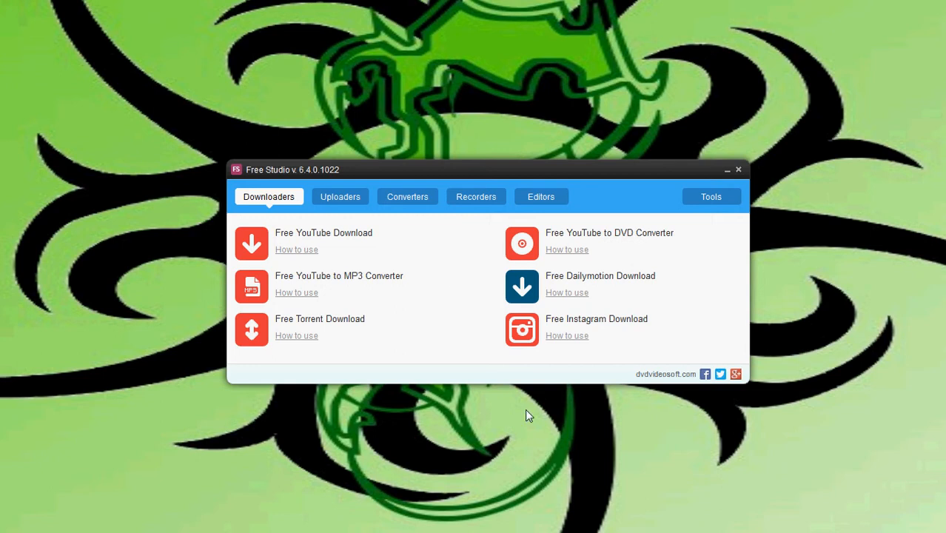
{"action": "mouse_move", "coordinate": [653, 444]}
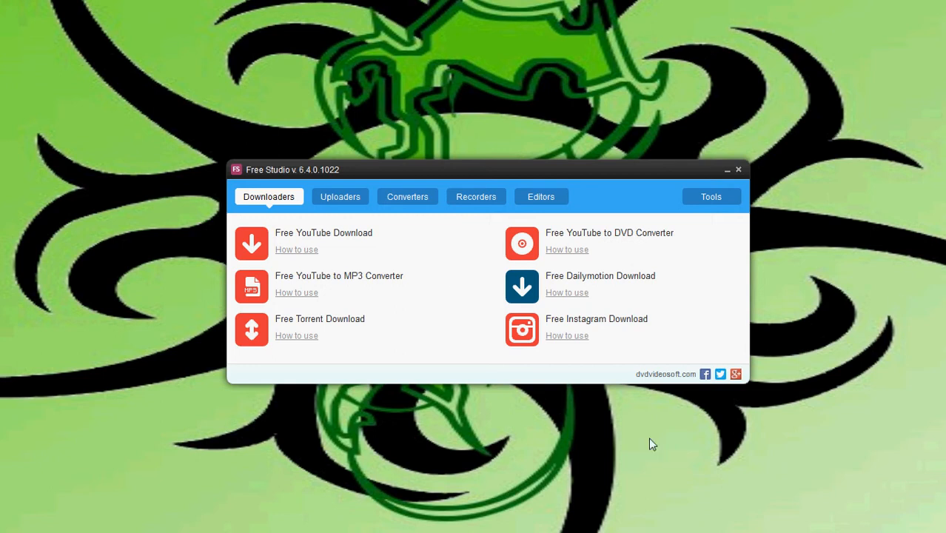
{"action": "mouse_move", "coordinate": [174, 341]}
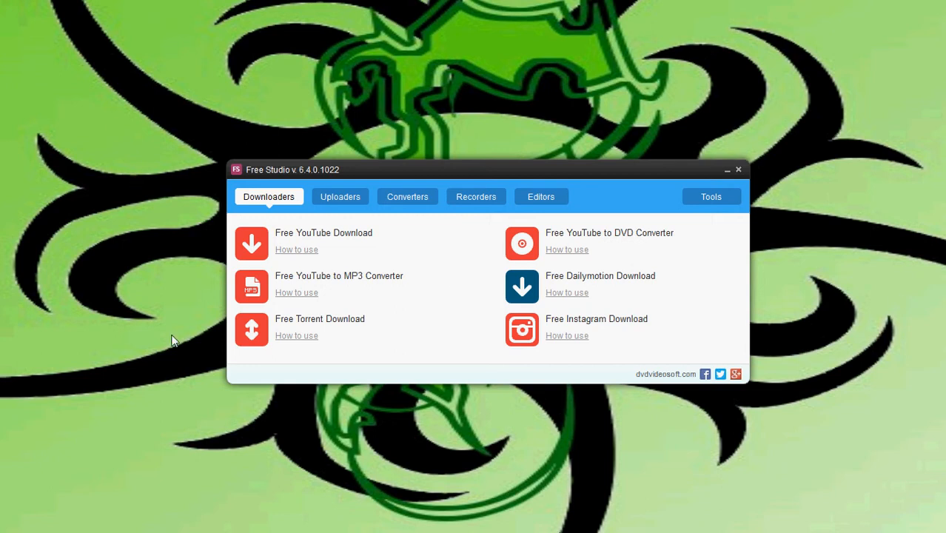
{"action": "mouse_move", "coordinate": [349, 241]}
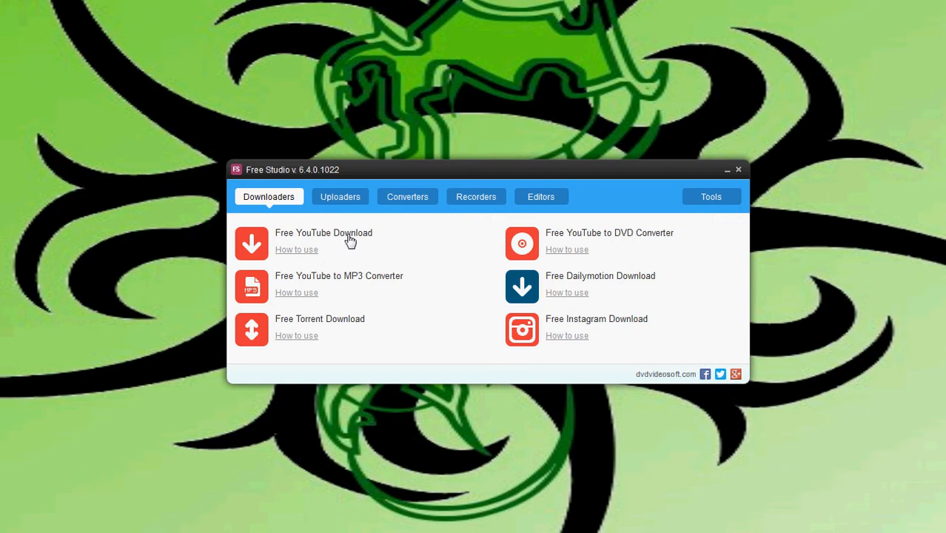
{"action": "mouse_move", "coordinate": [373, 240]}
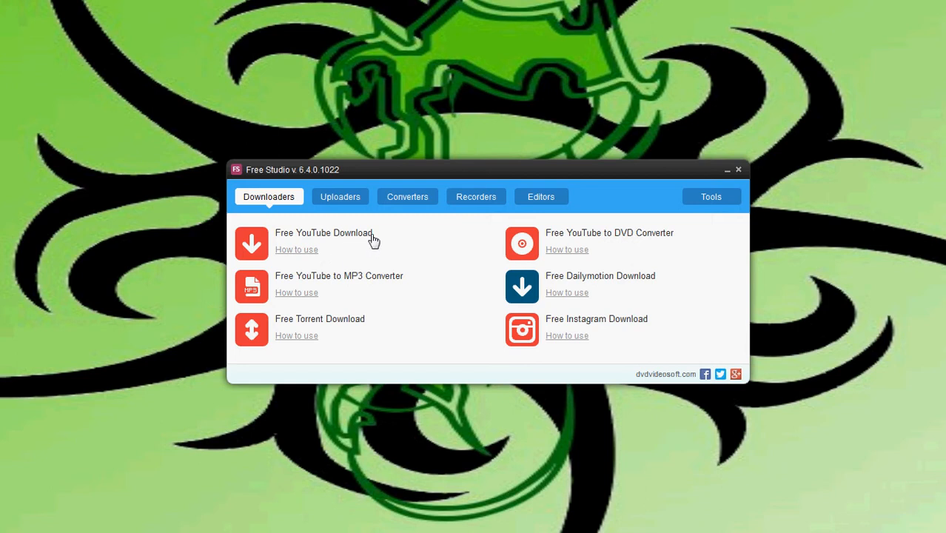
{"action": "mouse_move", "coordinate": [370, 246]}
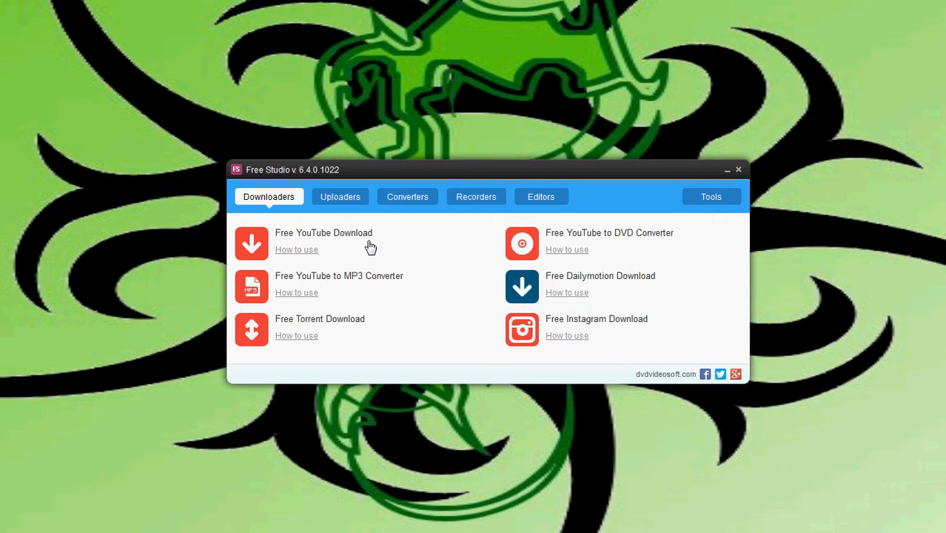
{"action": "mouse_move", "coordinate": [332, 287]}
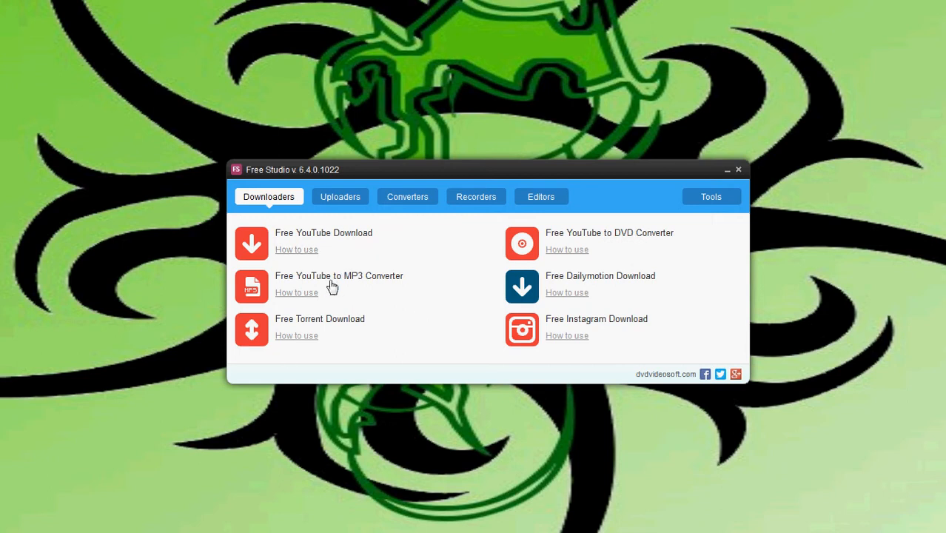
{"action": "mouse_move", "coordinate": [331, 284]}
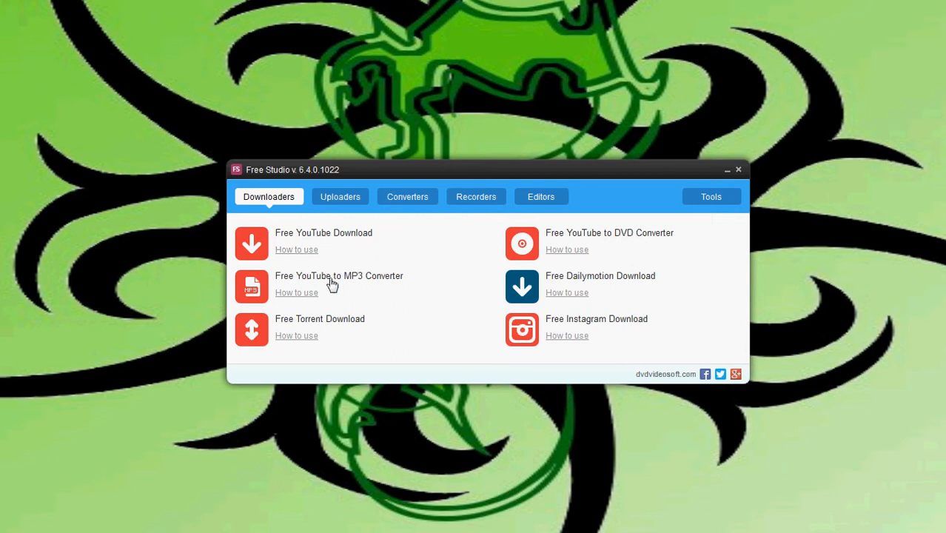
{"action": "mouse_move", "coordinate": [332, 286]}
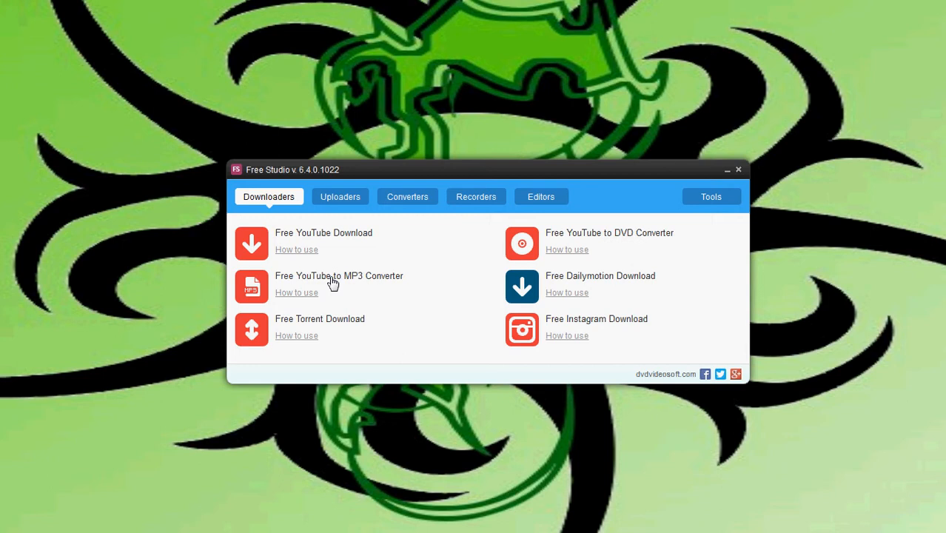
{"action": "mouse_move", "coordinate": [356, 280]}
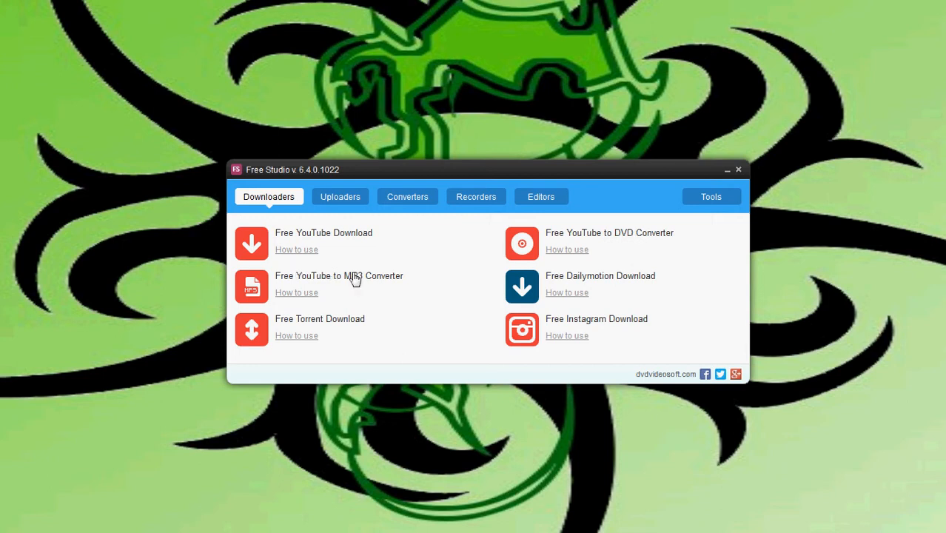
{"action": "mouse_move", "coordinate": [299, 287]}
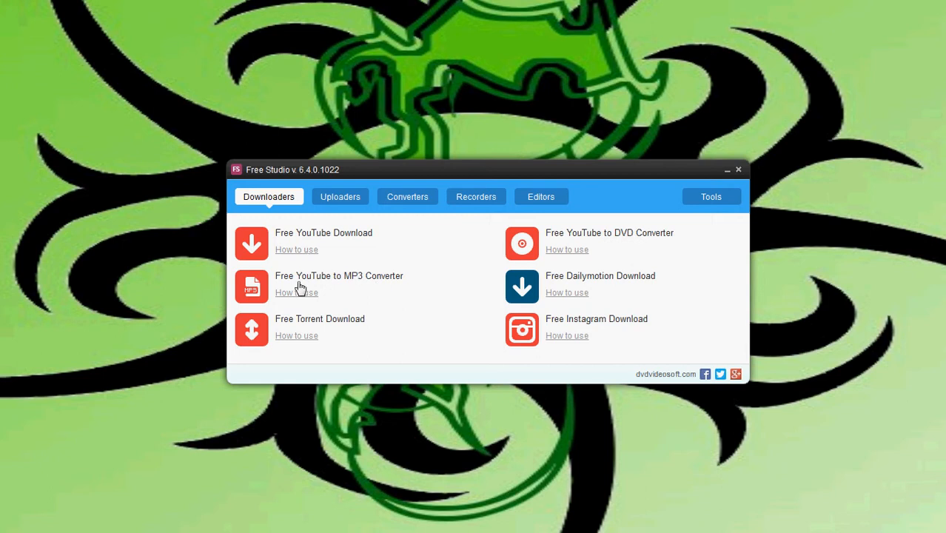
{"action": "mouse_move", "coordinate": [299, 287]}
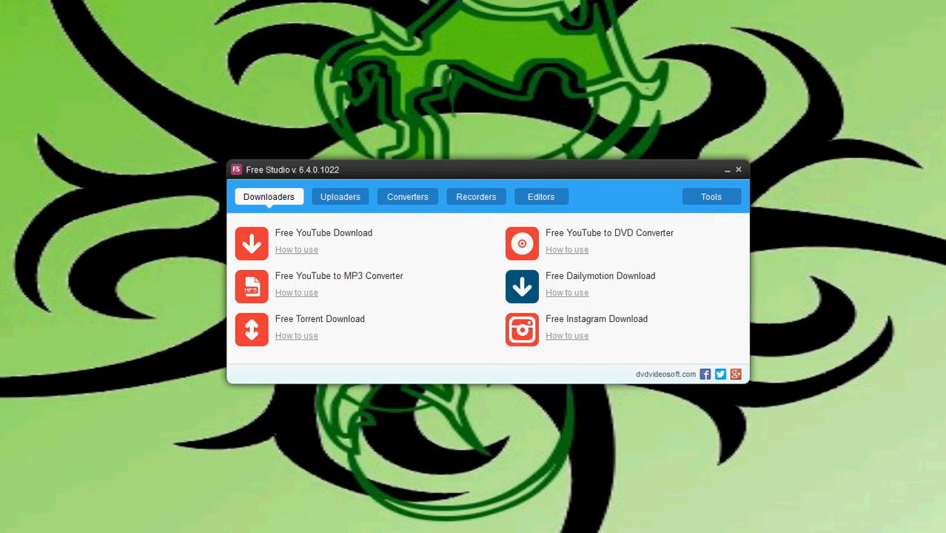
{"action": "mouse_move", "coordinate": [3, 252]}
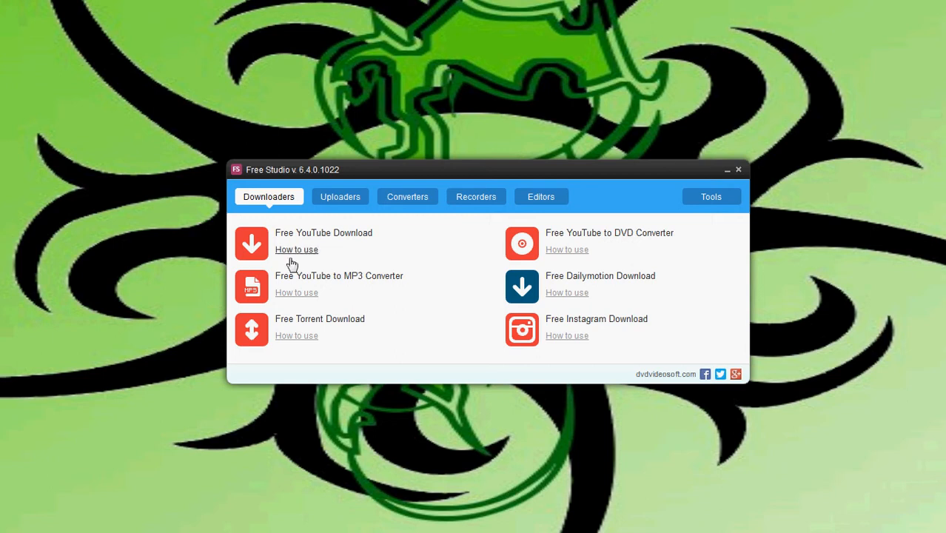
{"action": "mouse_move", "coordinate": [204, 131]}
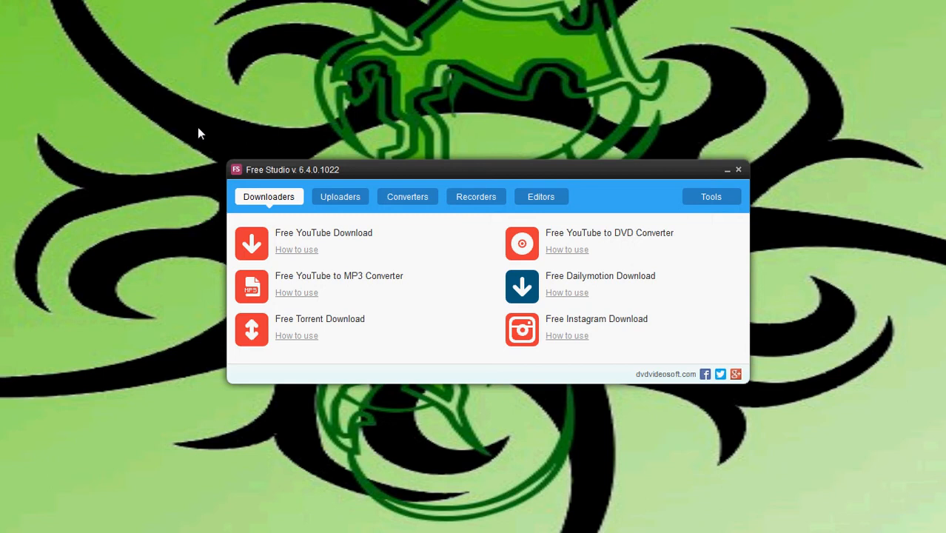
{"action": "mouse_move", "coordinate": [183, 152]}
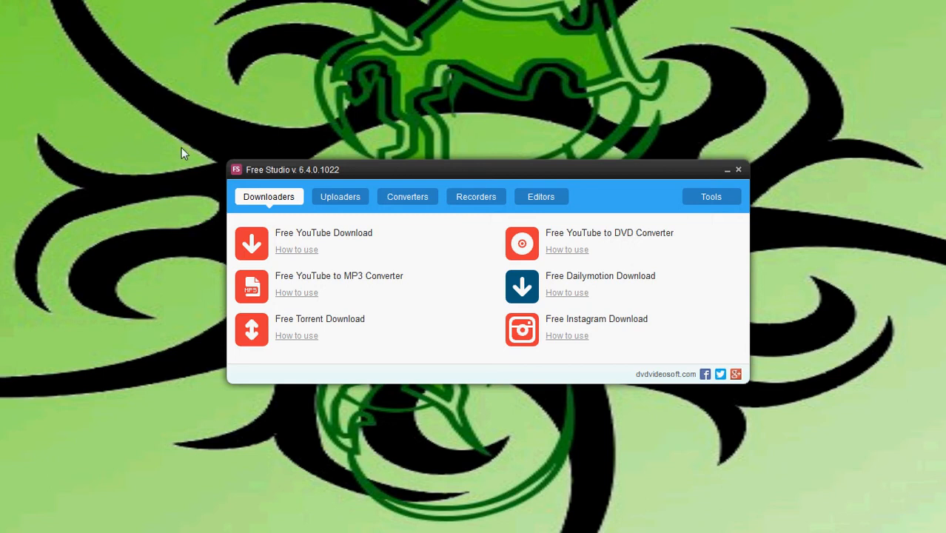
{"action": "mouse_move", "coordinate": [122, 193]}
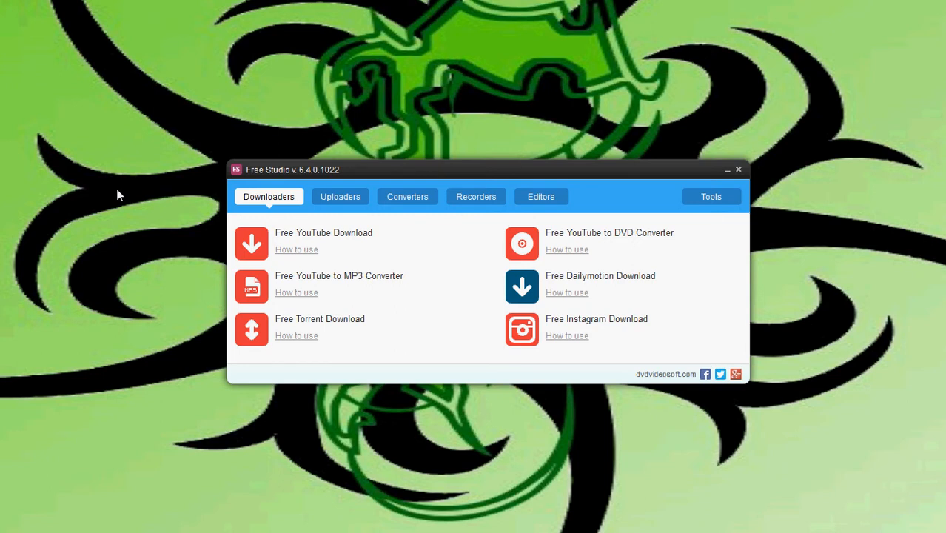
Launch the converter, paste the copied YouTube link into the list and dismiss the new-version notice
{"action": "left_click", "coordinate": [340, 276]}
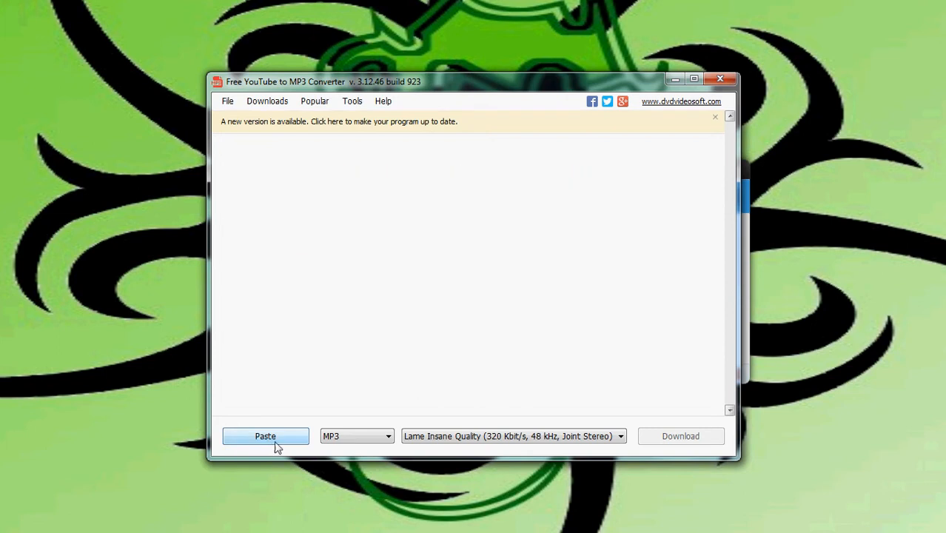
{"action": "left_click", "coordinate": [265, 435]}
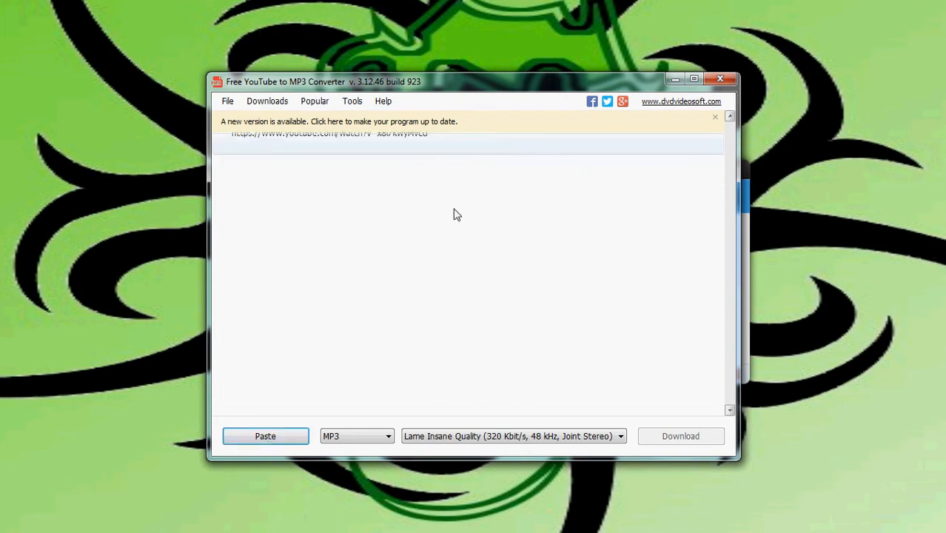
{"action": "mouse_move", "coordinate": [733, 117]}
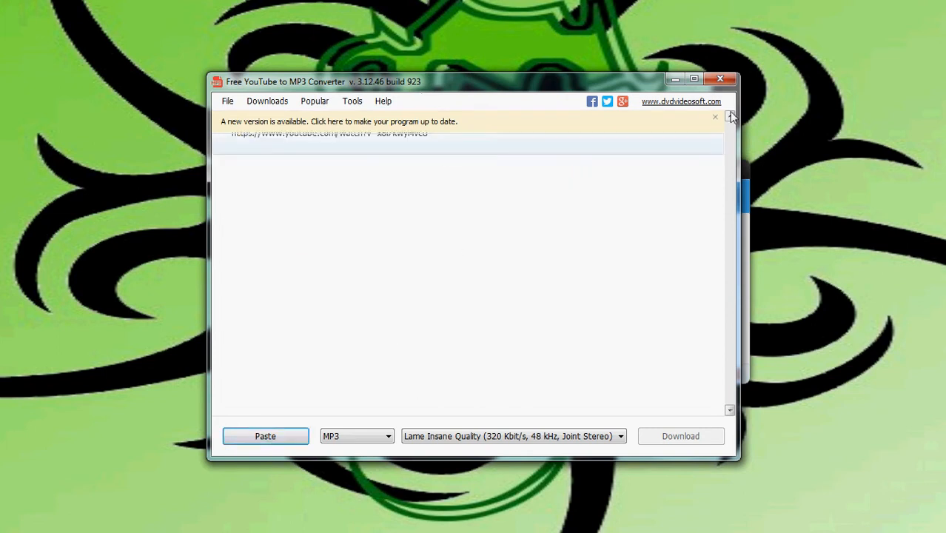
{"action": "left_click", "coordinate": [715, 116]}
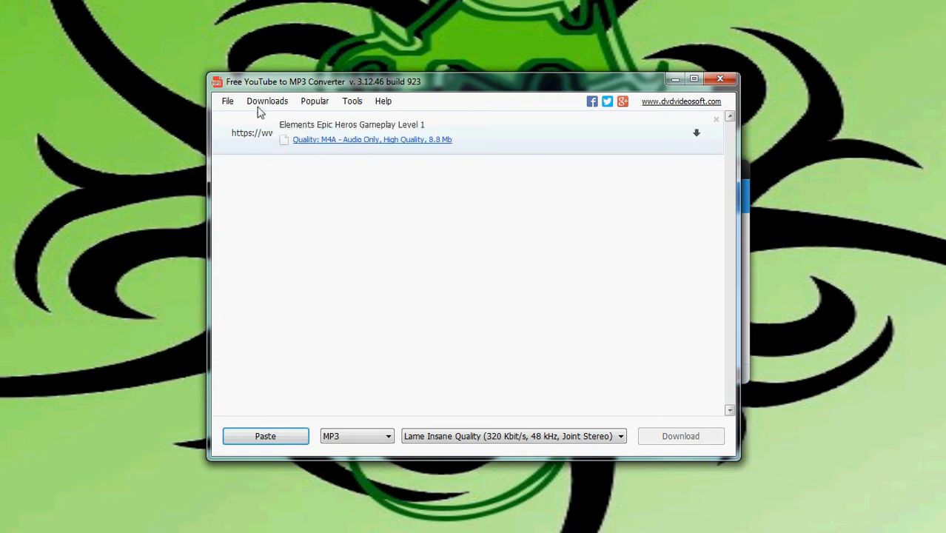
{"action": "left_click", "coordinate": [228, 100]}
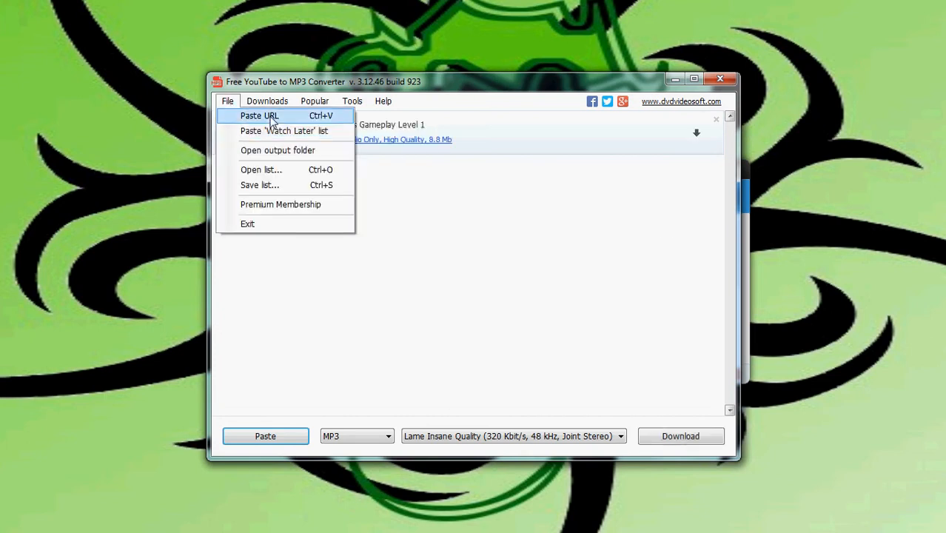
{"action": "mouse_move", "coordinate": [302, 134]}
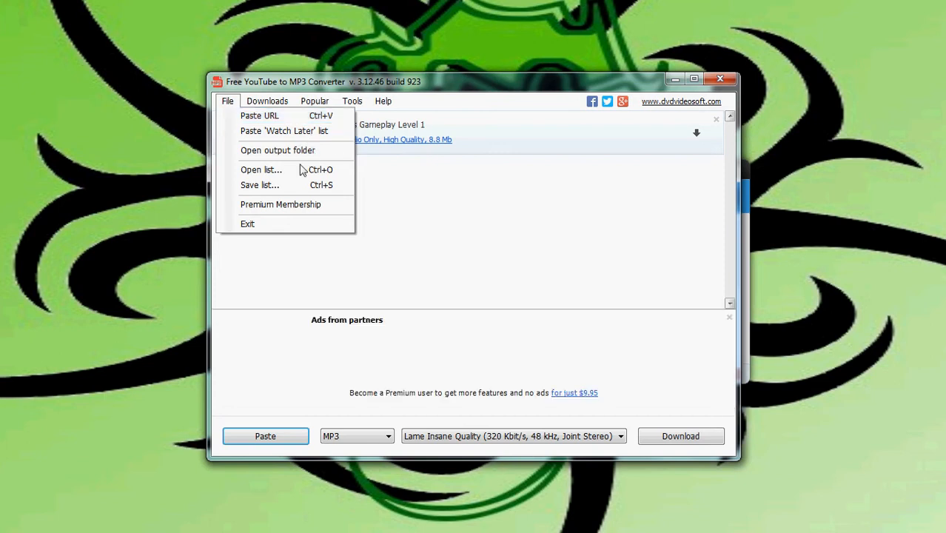
{"action": "mouse_move", "coordinate": [289, 180]}
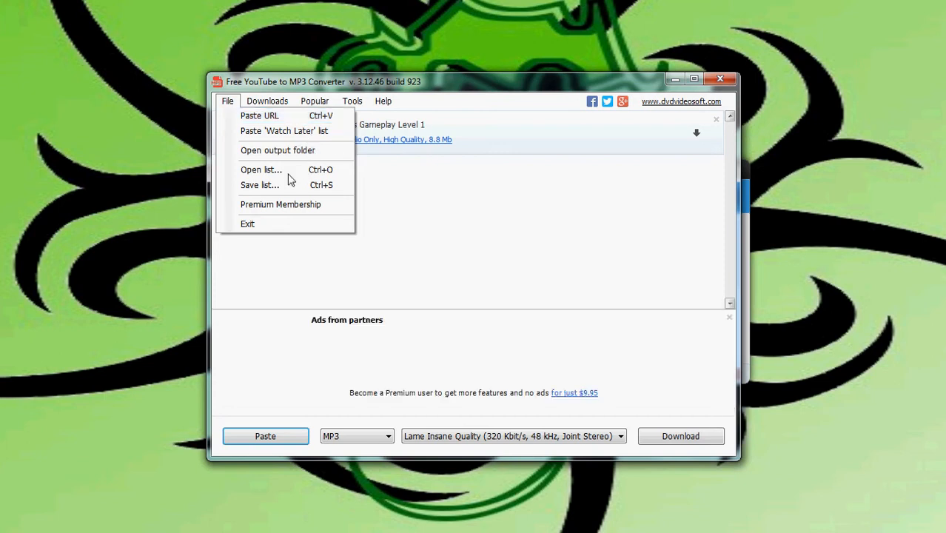
{"action": "mouse_move", "coordinate": [260, 185]}
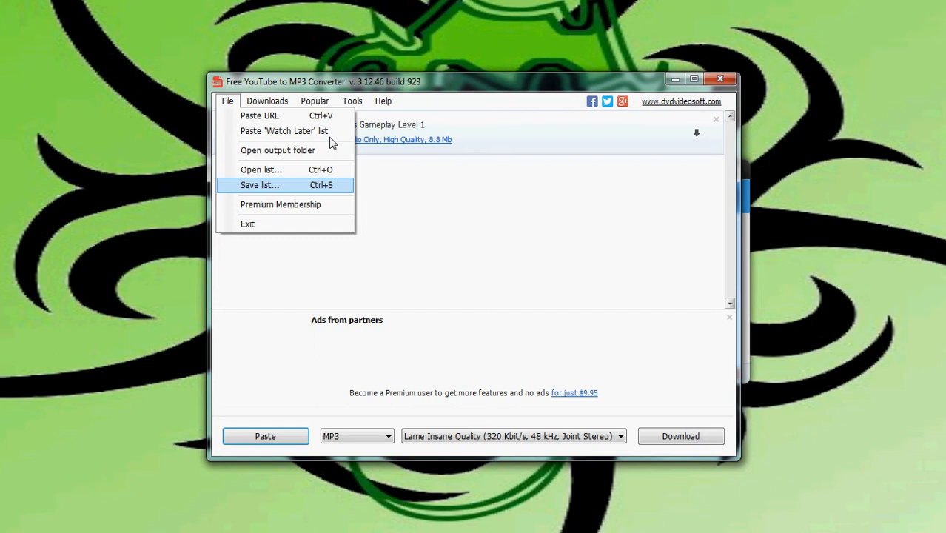
{"action": "left_click", "coordinate": [267, 101]}
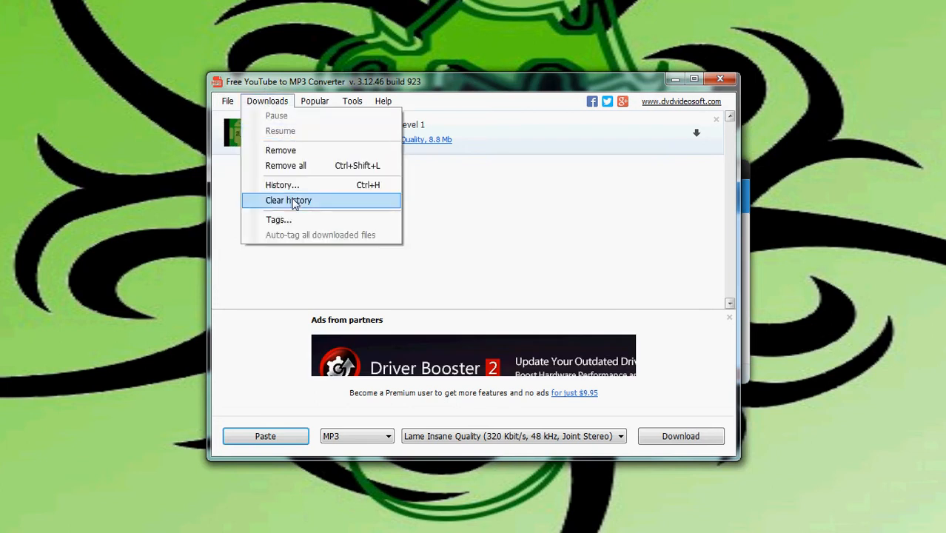
{"action": "left_click", "coordinate": [314, 100]}
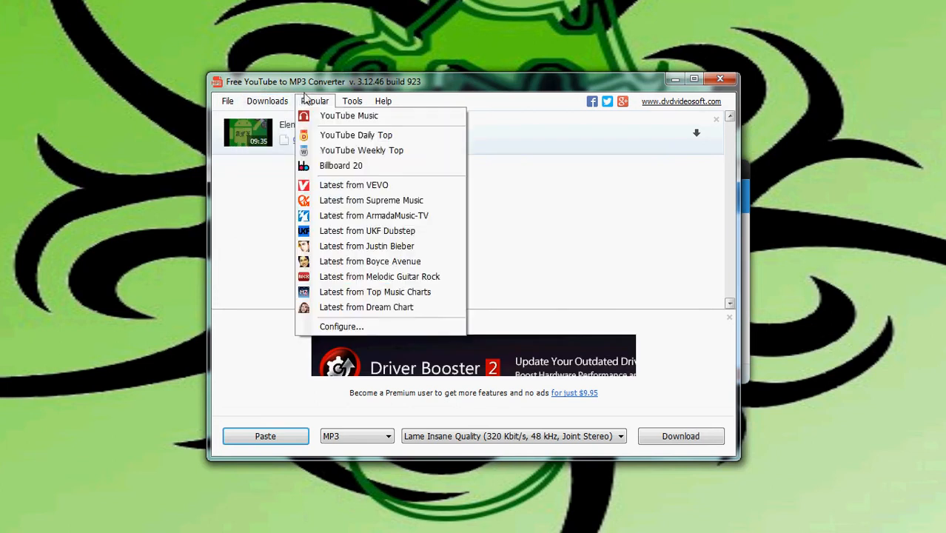
{"action": "mouse_move", "coordinate": [350, 115]}
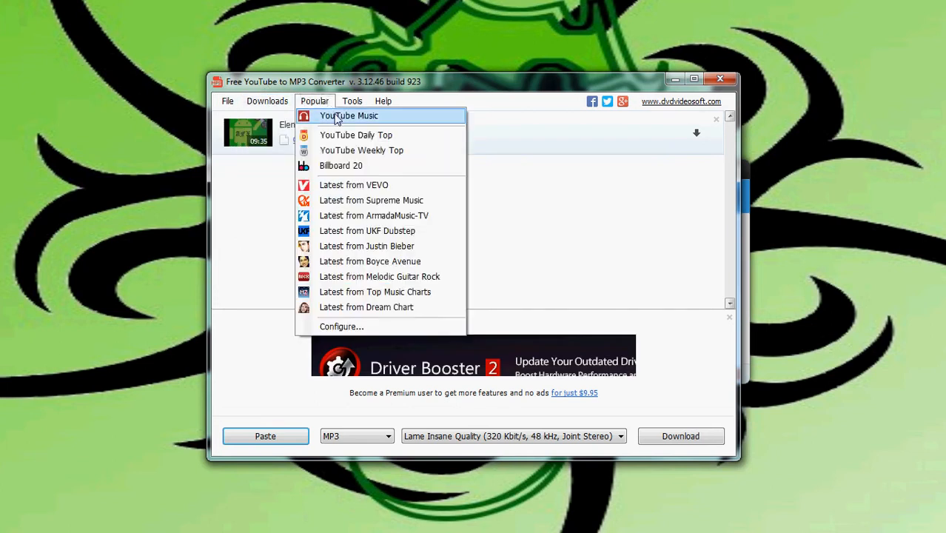
{"action": "left_click", "coordinate": [353, 101]}
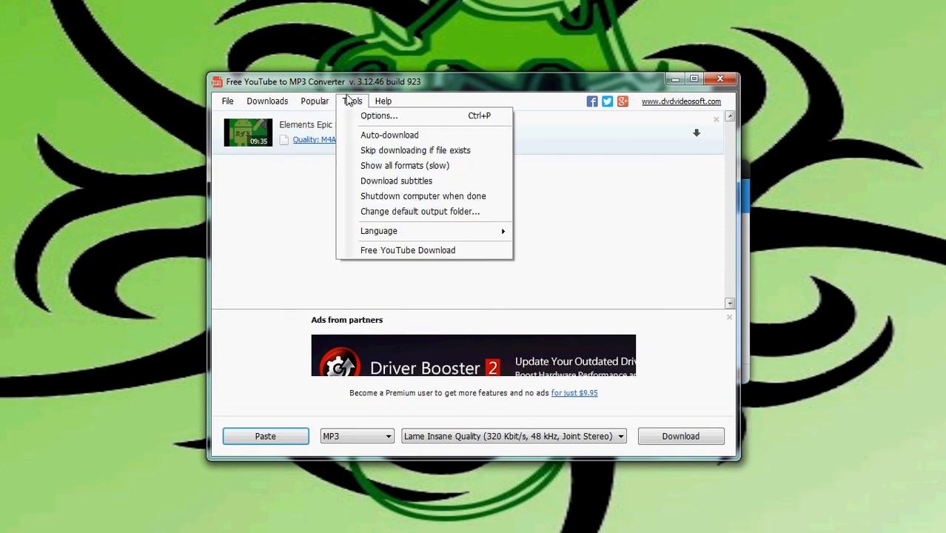
{"action": "mouse_move", "coordinate": [405, 166]}
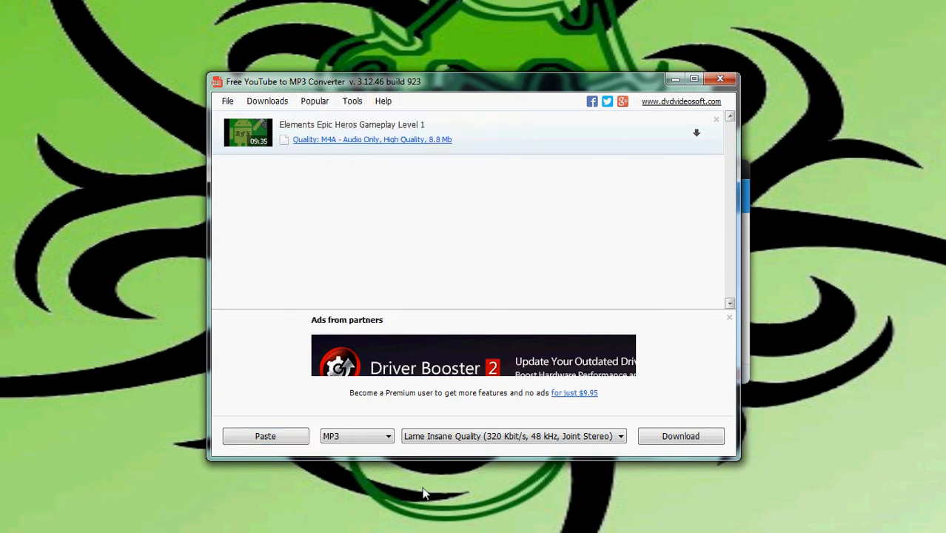
{"action": "left_click", "coordinate": [355, 435]}
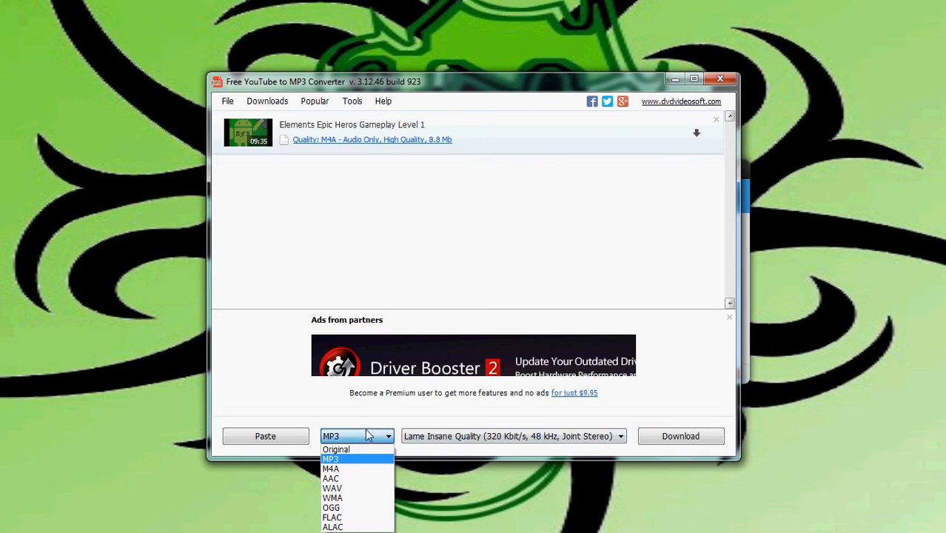
{"action": "left_click", "coordinate": [358, 435]}
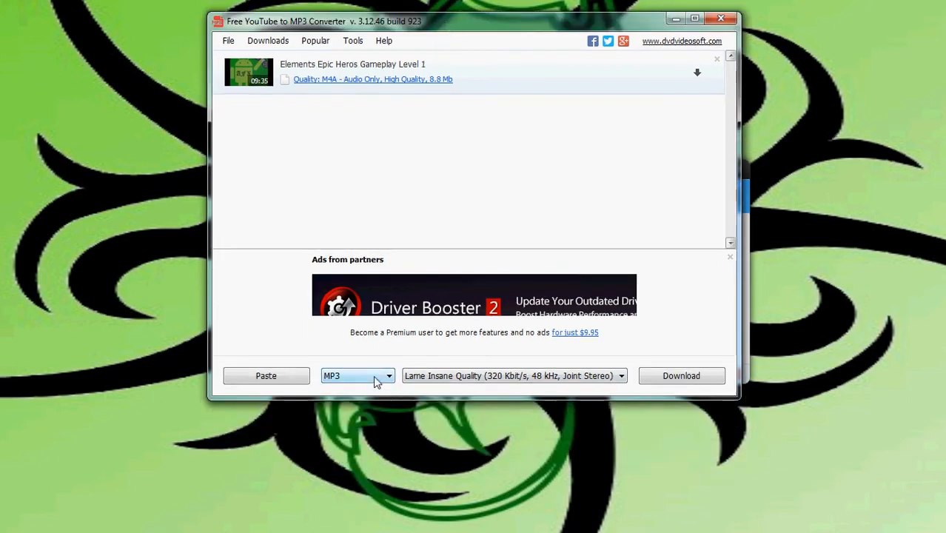
{"action": "left_click", "coordinate": [358, 376]}
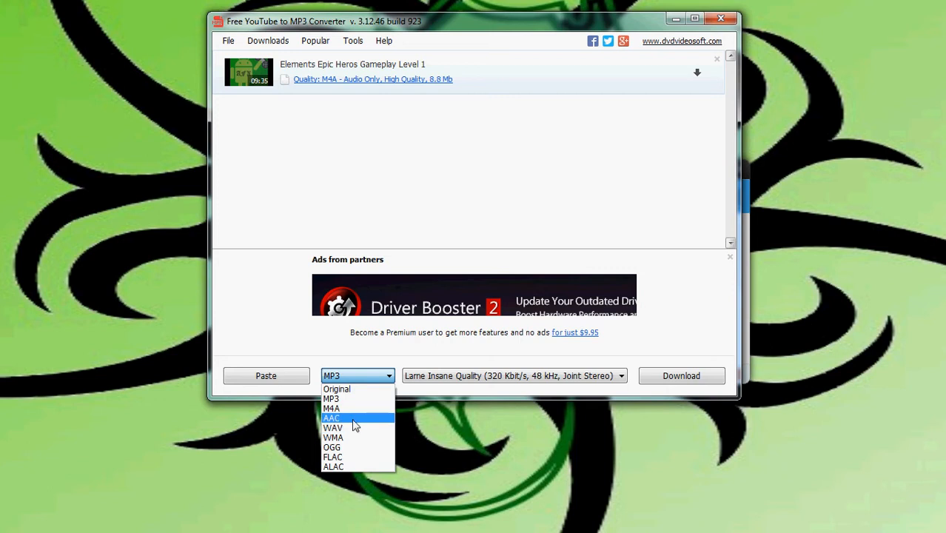
{"action": "mouse_move", "coordinate": [355, 421]}
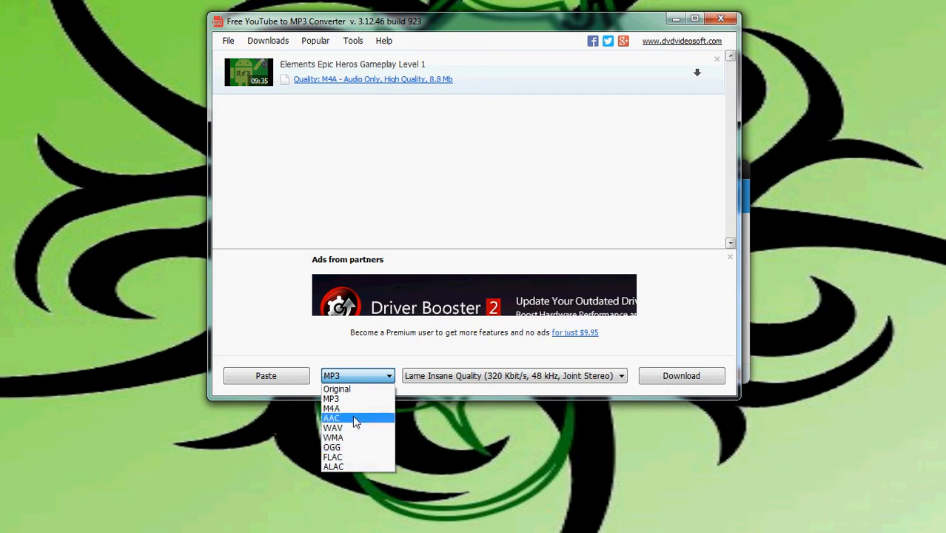
{"action": "mouse_move", "coordinate": [353, 409]}
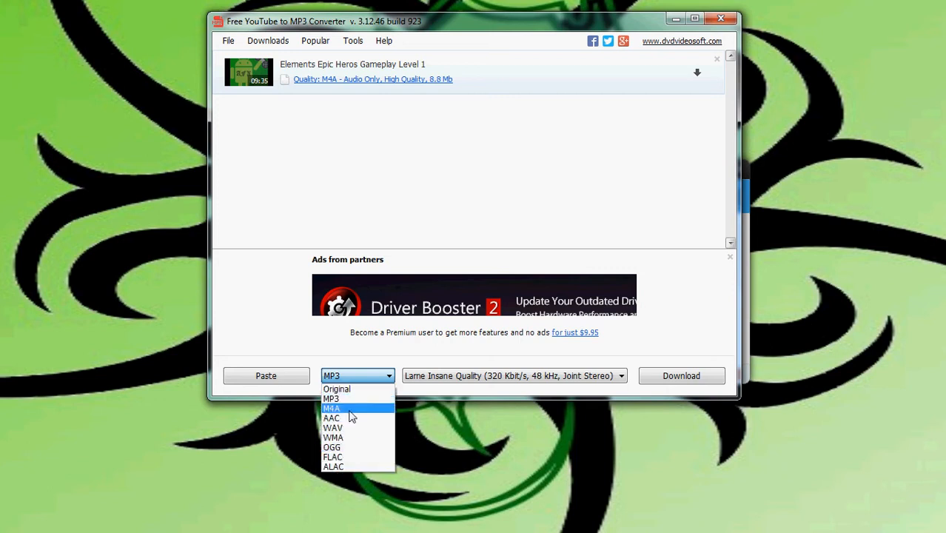
{"action": "mouse_move", "coordinate": [331, 417]}
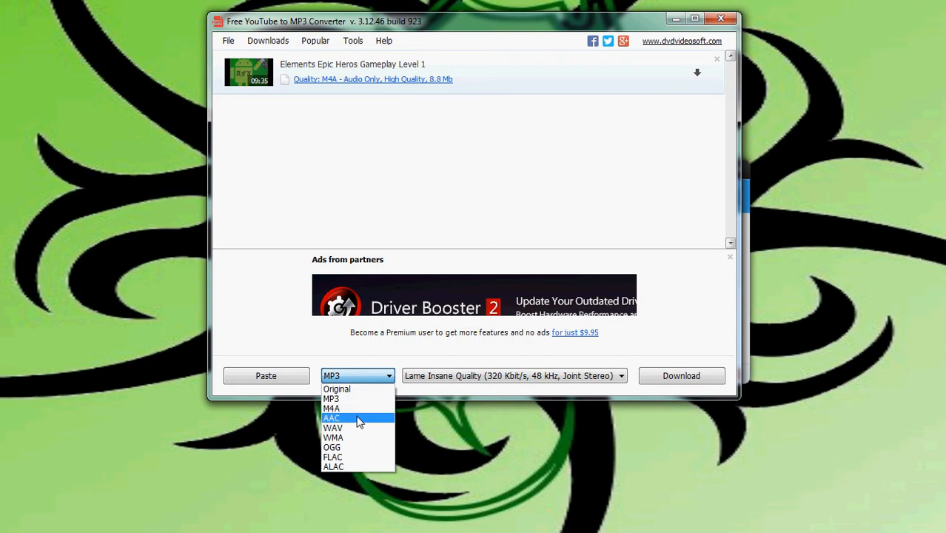
{"action": "mouse_move", "coordinate": [358, 428]}
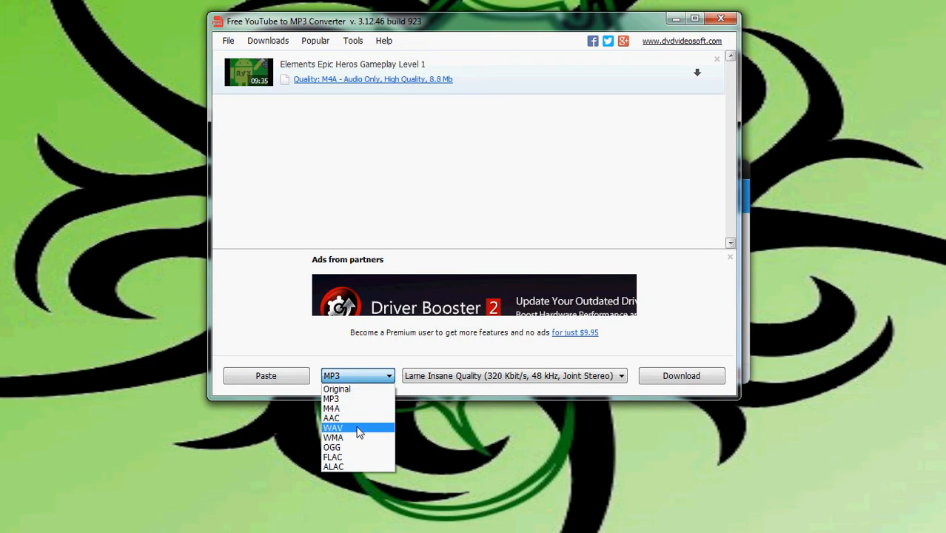
{"action": "mouse_move", "coordinate": [356, 456]}
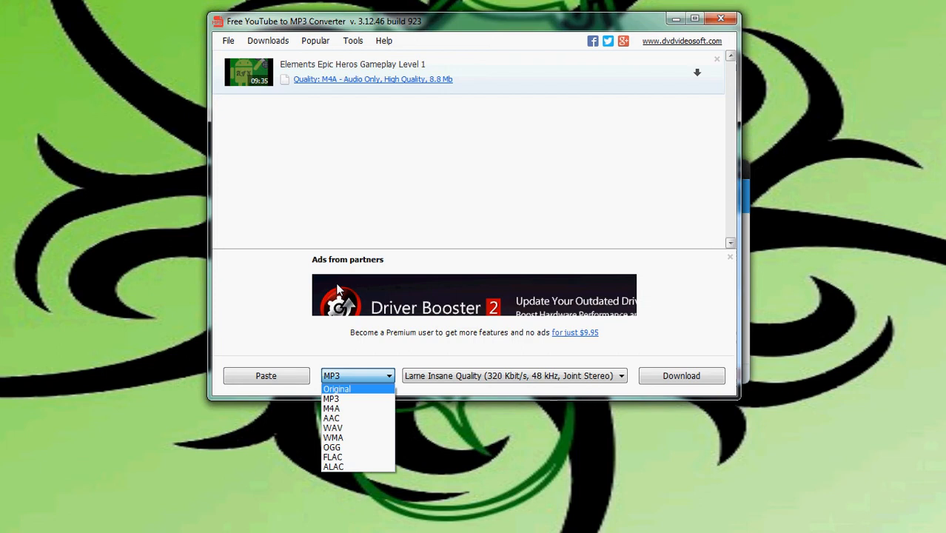
{"action": "left_click", "coordinate": [332, 398]}
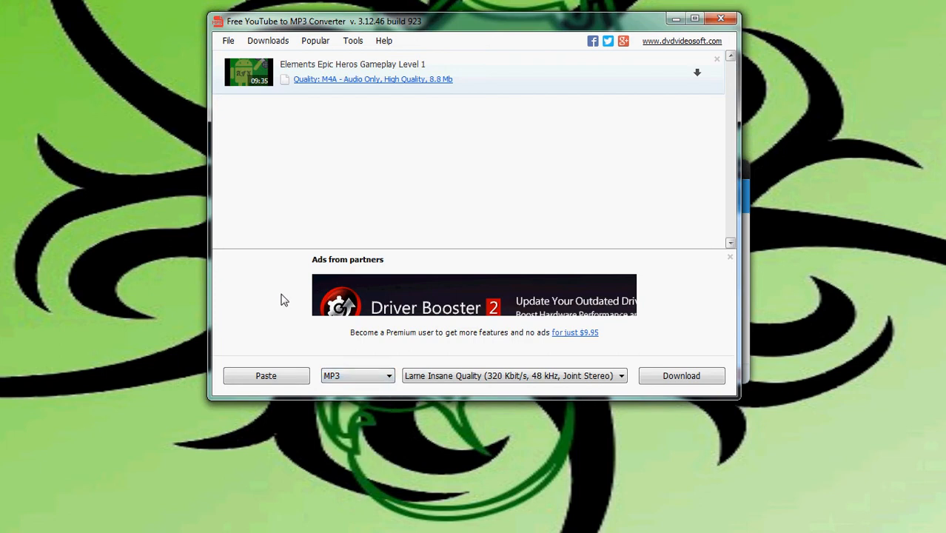
{"action": "mouse_move", "coordinate": [300, 331]}
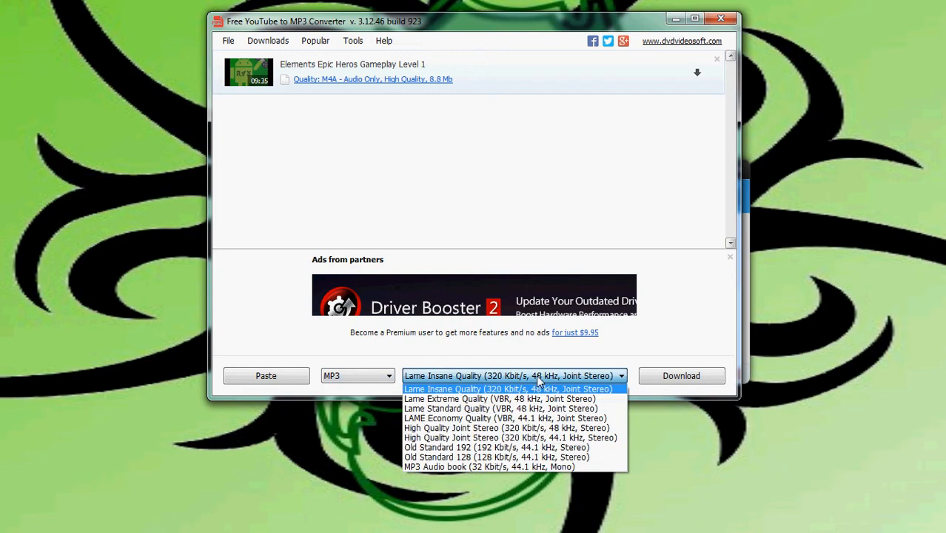
{"action": "mouse_move", "coordinate": [566, 338]}
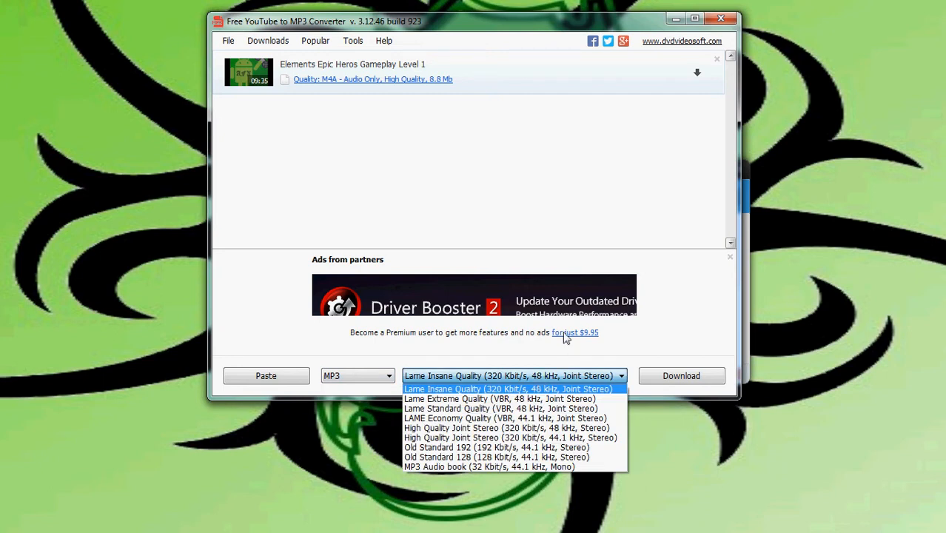
{"action": "mouse_move", "coordinate": [556, 357]}
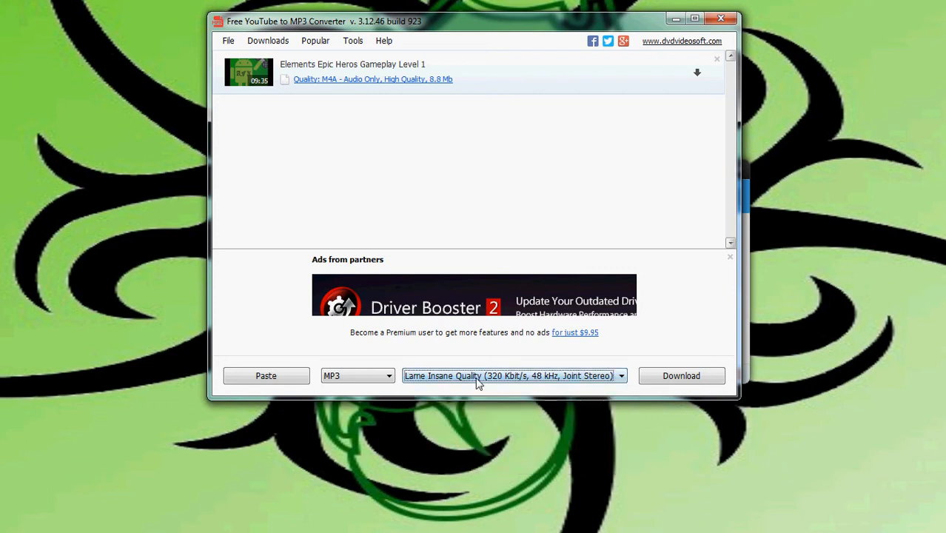
{"action": "left_click", "coordinate": [620, 376]}
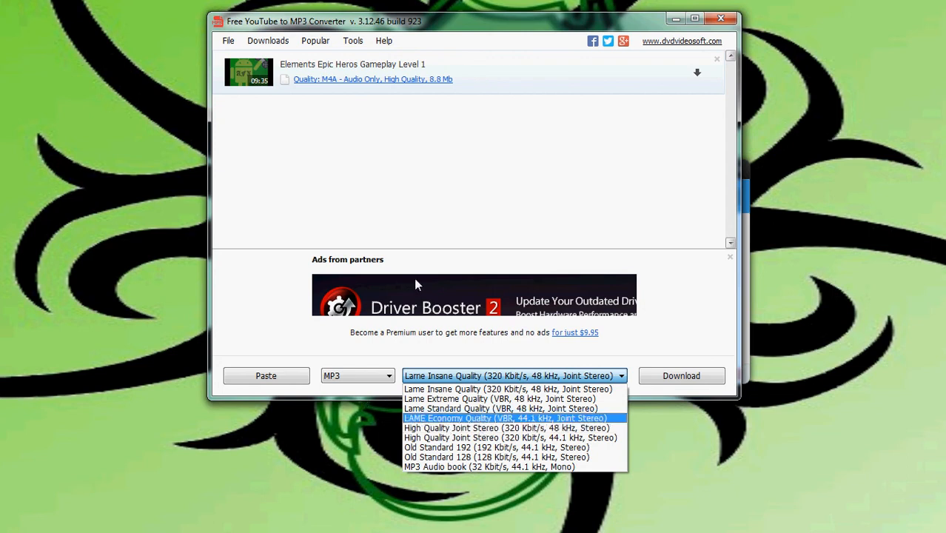
{"action": "left_click", "coordinate": [512, 376]}
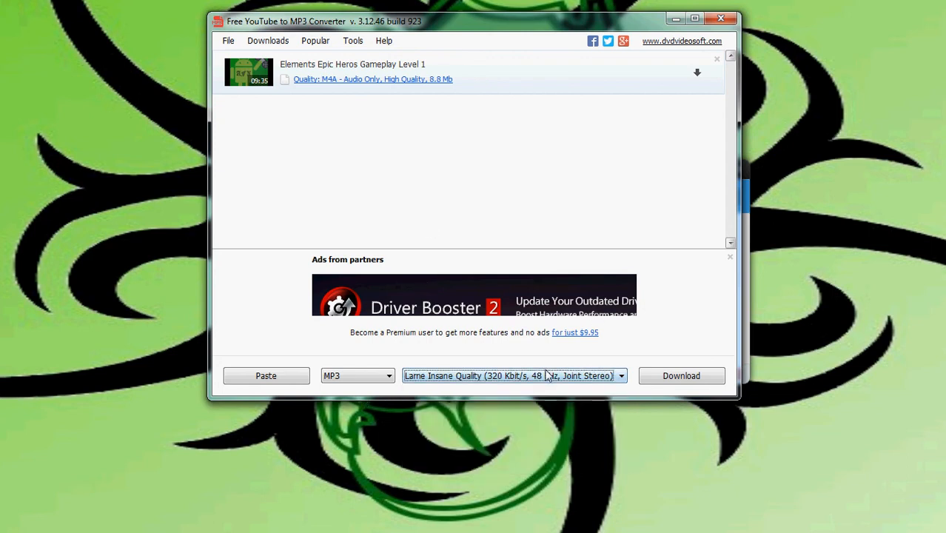
{"action": "left_click", "coordinate": [620, 376]}
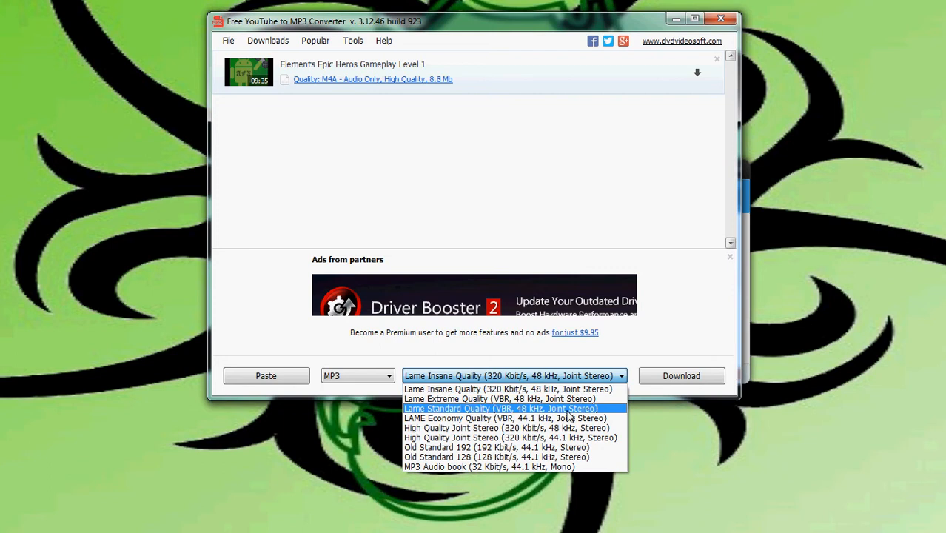
{"action": "mouse_move", "coordinate": [491, 466]}
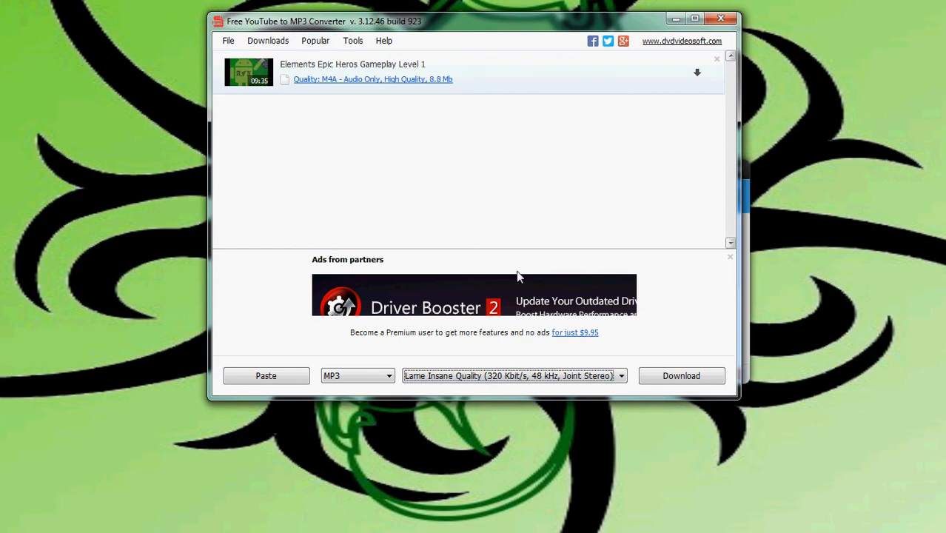
Start downloading and converting the queued video to a 320 kbit/s MP3
{"action": "left_click", "coordinate": [681, 376]}
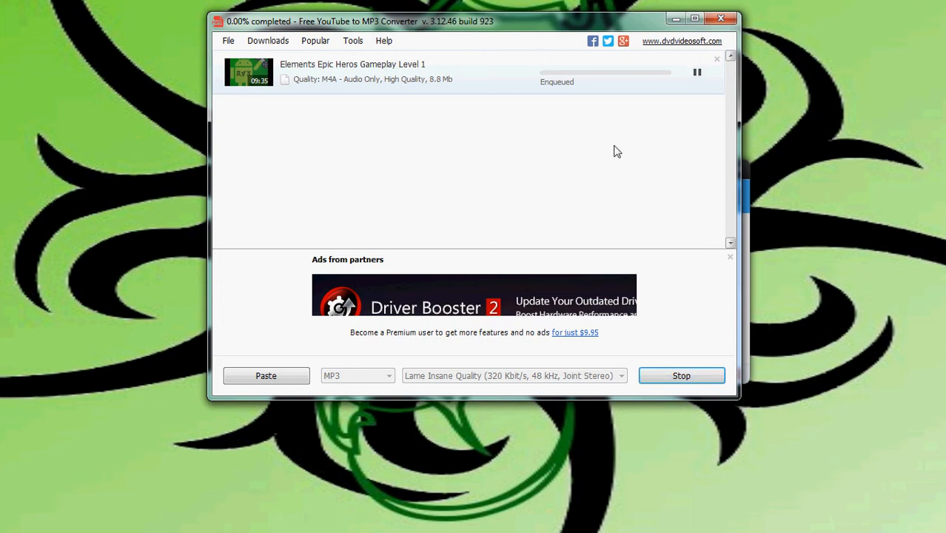
{"action": "mouse_move", "coordinate": [242, 164]}
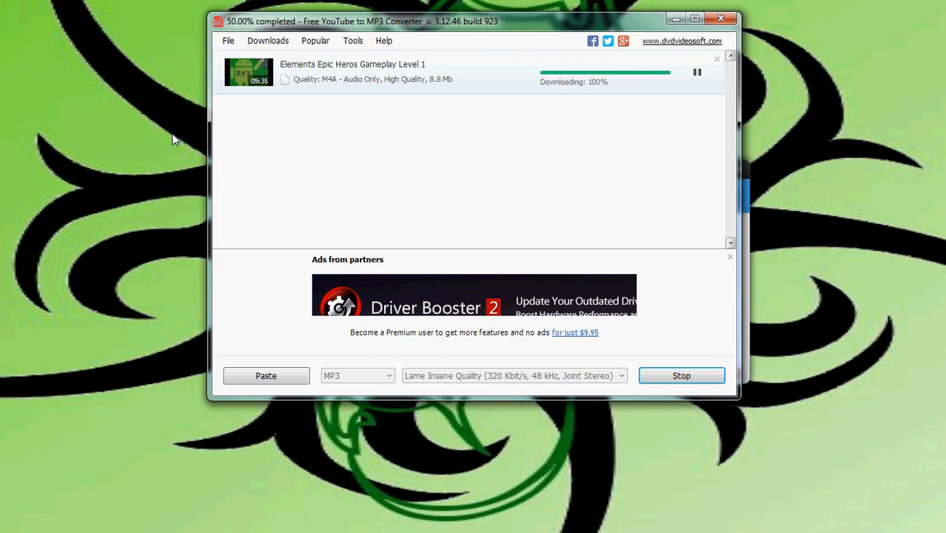
{"action": "mouse_move", "coordinate": [363, 260]}
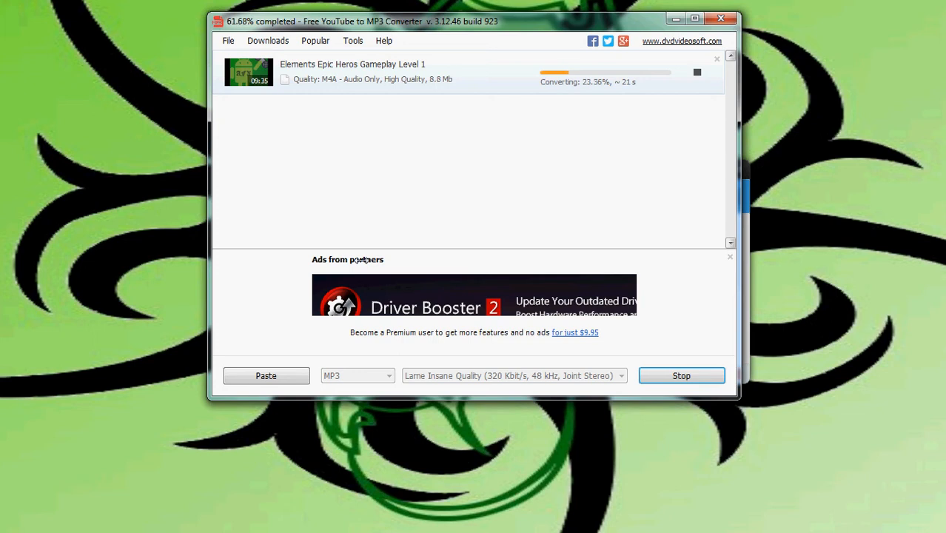
{"action": "mouse_move", "coordinate": [337, 172]}
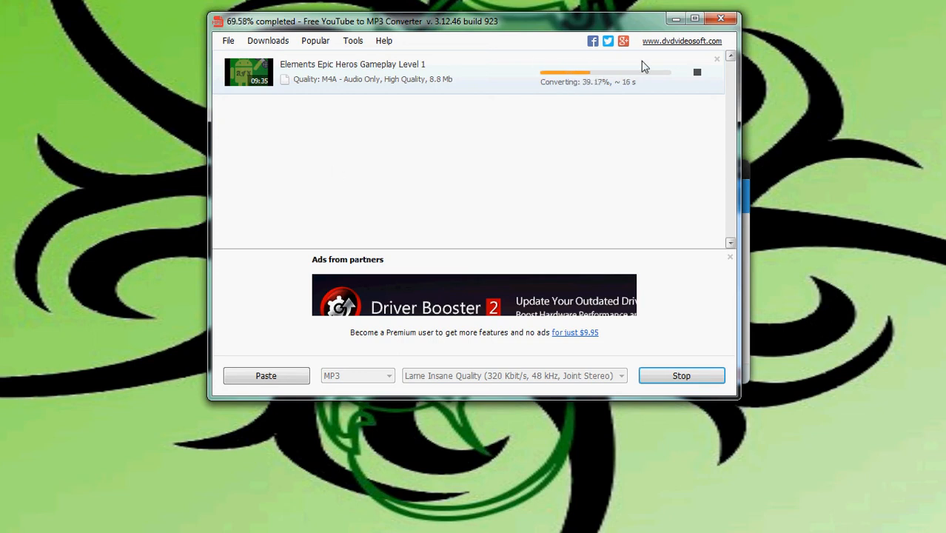
{"action": "mouse_move", "coordinate": [639, 147]}
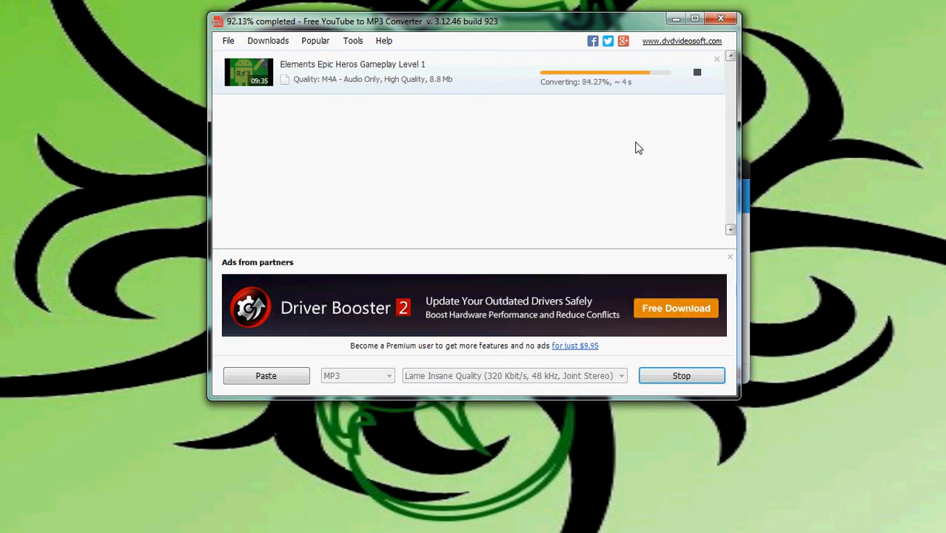
{"action": "mouse_move", "coordinate": [471, 176]}
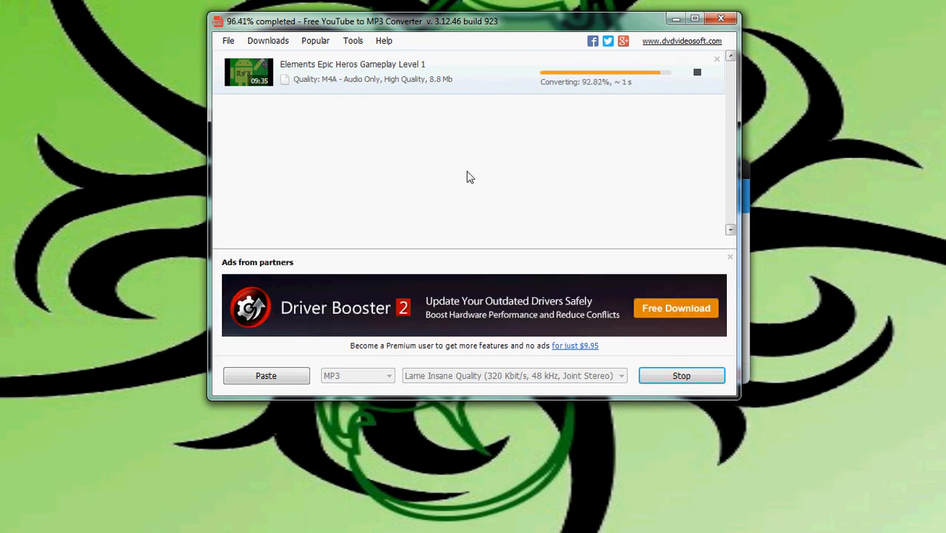
{"action": "mouse_move", "coordinate": [515, 176]}
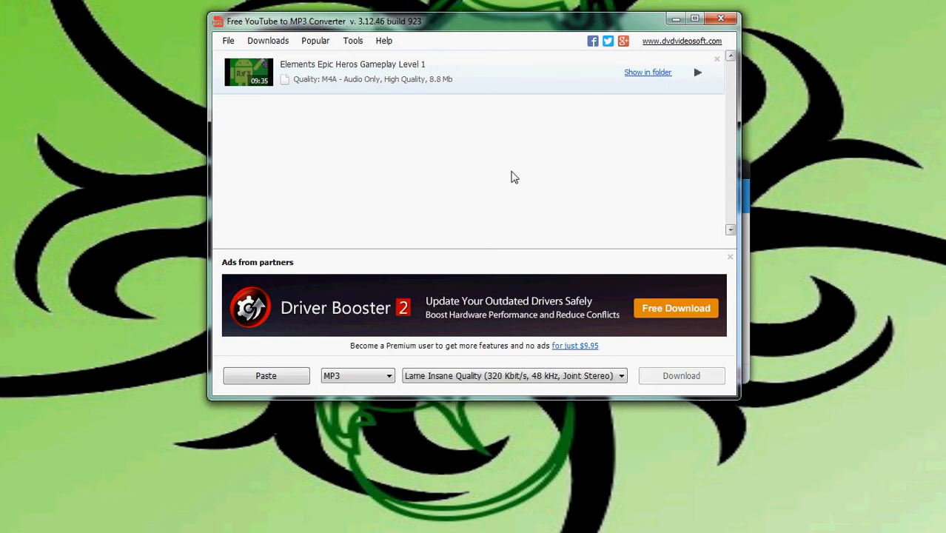
{"action": "mouse_move", "coordinate": [328, 240]}
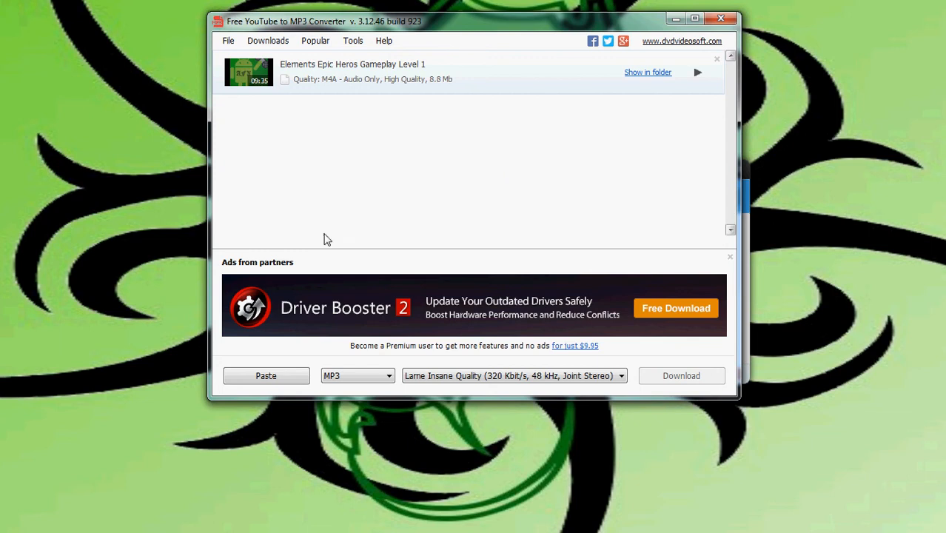
{"action": "mouse_move", "coordinate": [519, 234]}
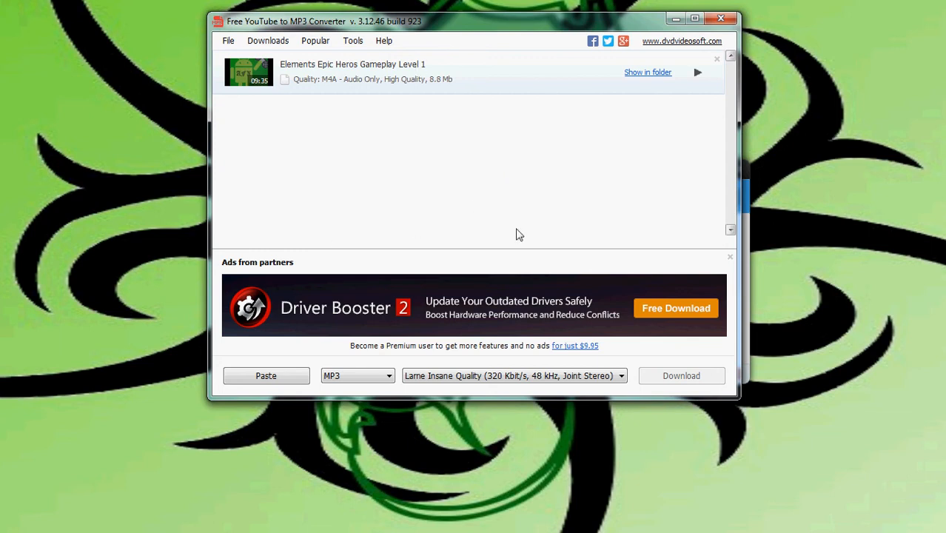
{"action": "mouse_move", "coordinate": [648, 77]}
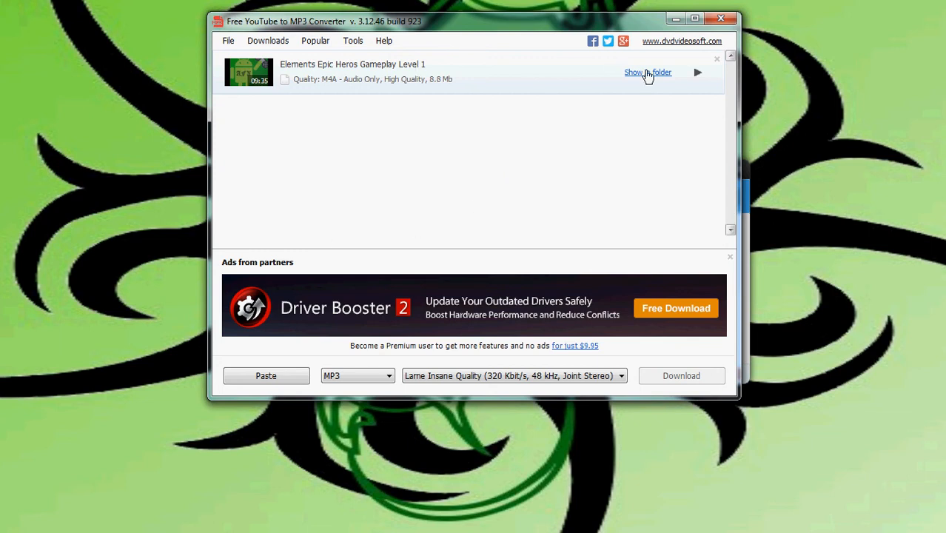
Show the converted 'Elements Epic Heros Gameplay Level 1(1)' MP3 in the My Music folder
{"action": "left_click", "coordinate": [648, 71]}
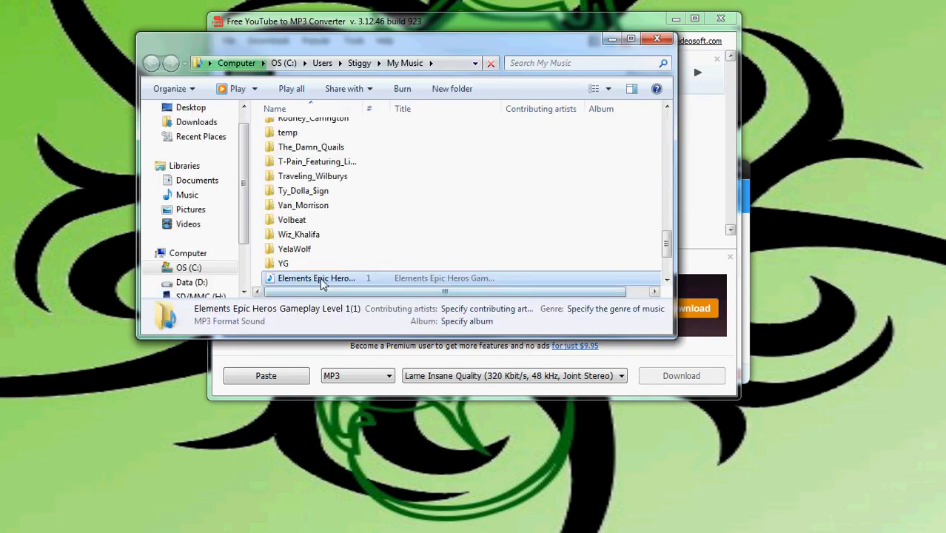
{"action": "mouse_move", "coordinate": [317, 278]}
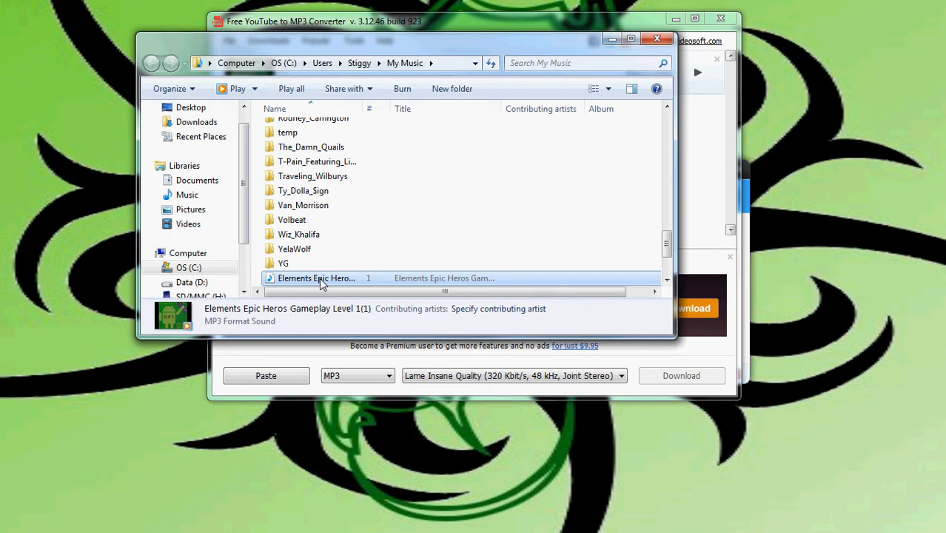
{"action": "mouse_move", "coordinate": [299, 284]}
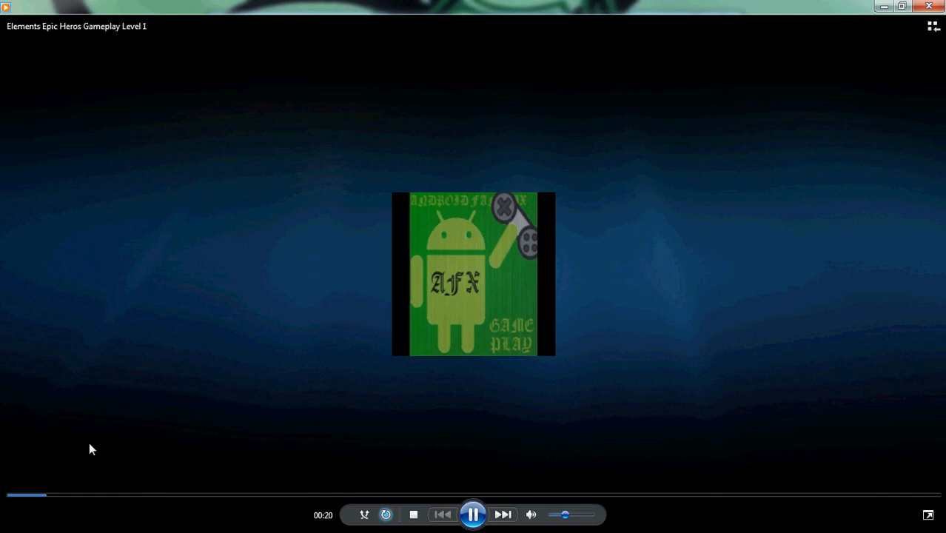
Seek the playing track forward to about 02:48 in Windows Media Player
{"action": "left_click", "coordinate": [80, 494]}
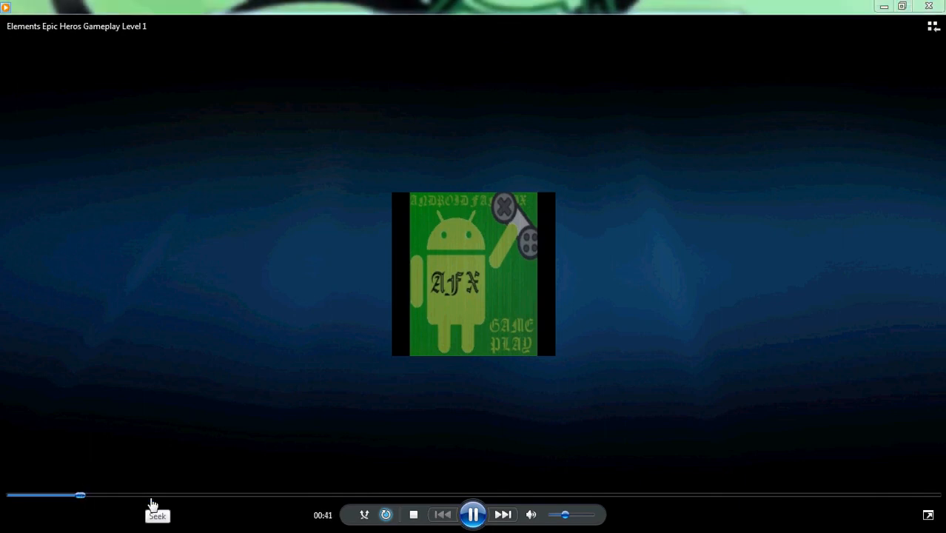
{"action": "left_click_drag", "start_coordinate": [80, 494], "coordinate": [139, 495]}
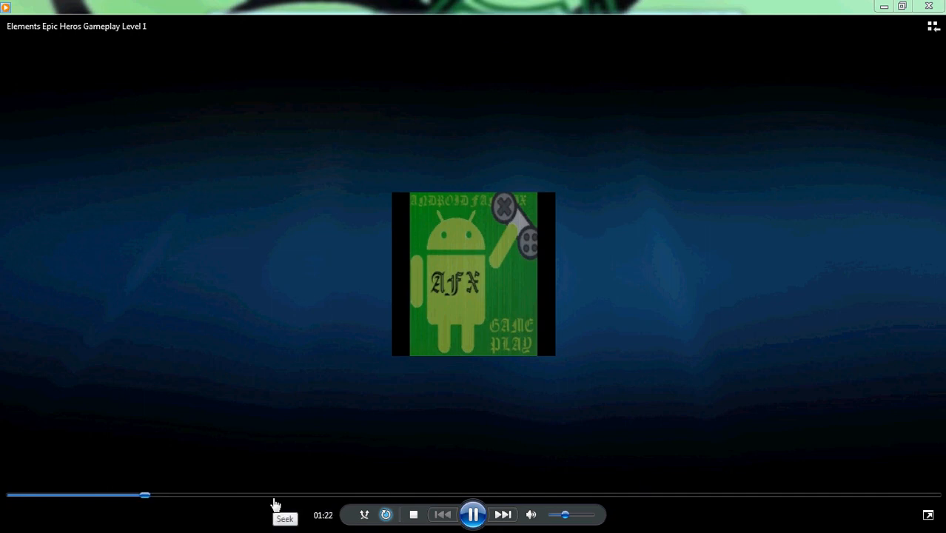
{"action": "left_click_drag", "start_coordinate": [145, 494], "coordinate": [274, 494]}
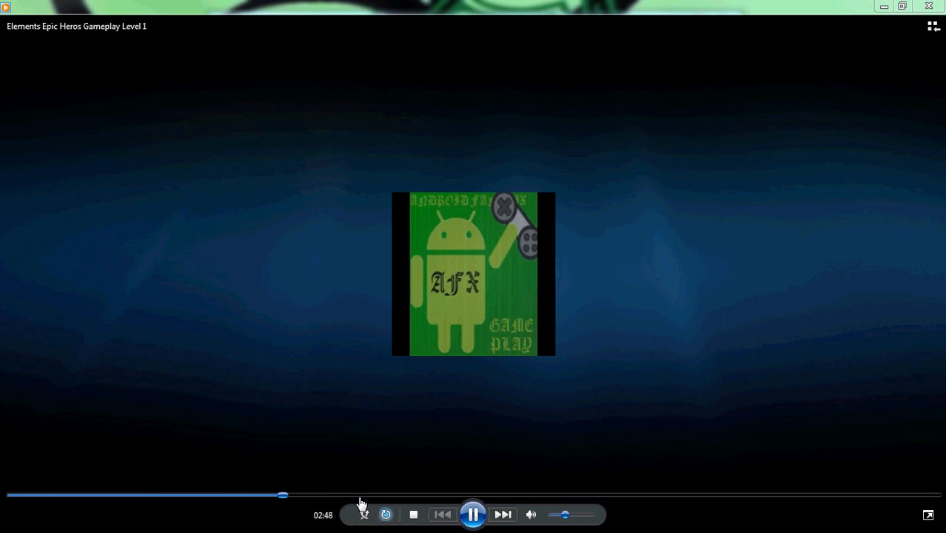
{"action": "mouse_move", "coordinate": [811, 253]}
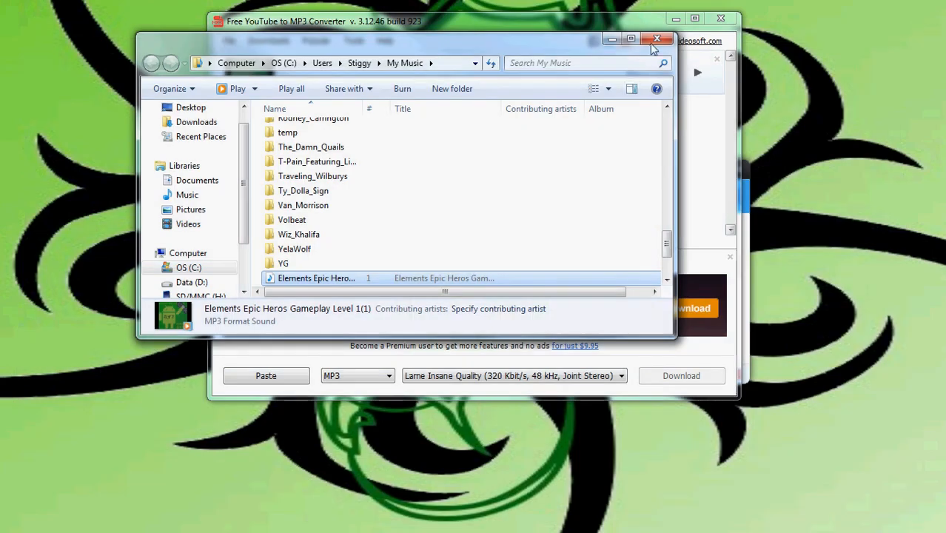
Close the My Music folder window, returning to the converter
{"action": "left_click", "coordinate": [658, 39]}
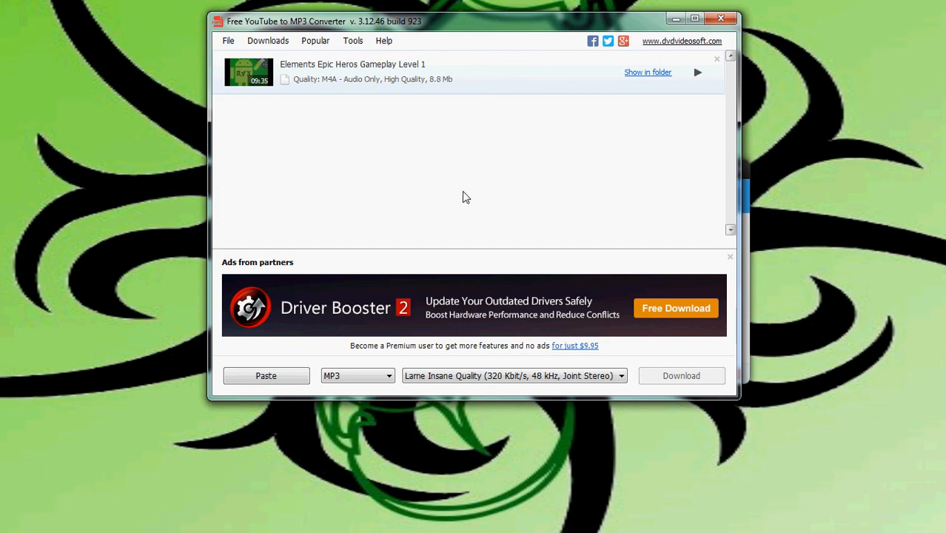
{"action": "mouse_move", "coordinate": [437, 159]}
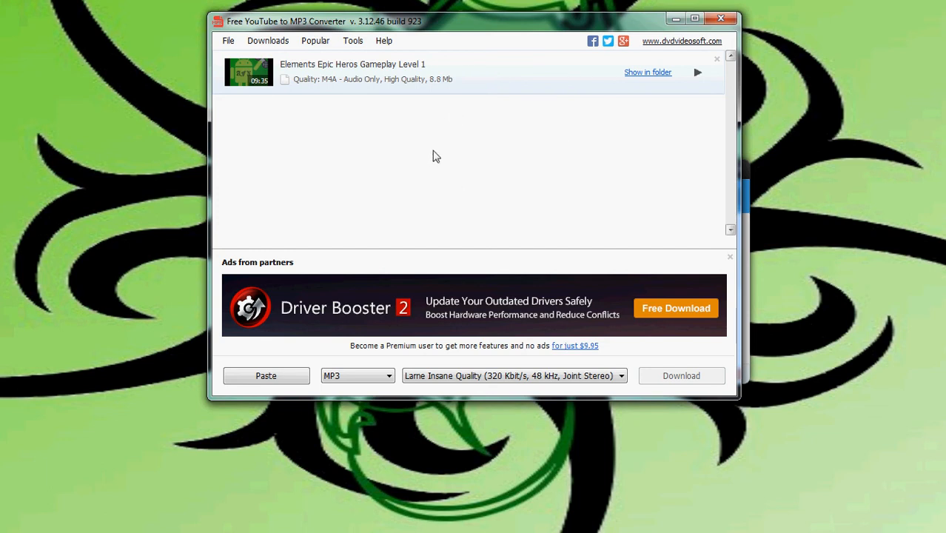
{"action": "mouse_move", "coordinate": [776, 51]}
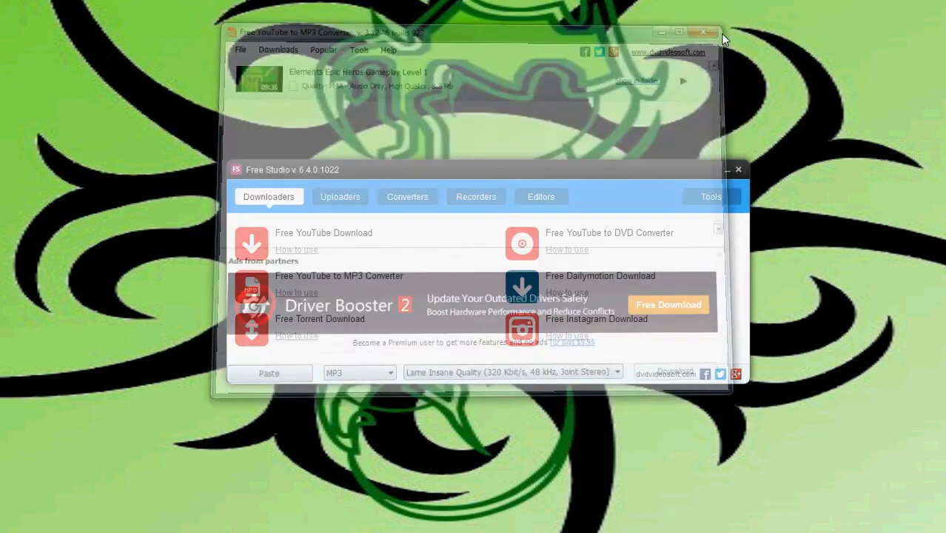
Close Free YouTube to MP3 Converter, returning to the Free Studio launcher
{"action": "left_click", "coordinate": [702, 32]}
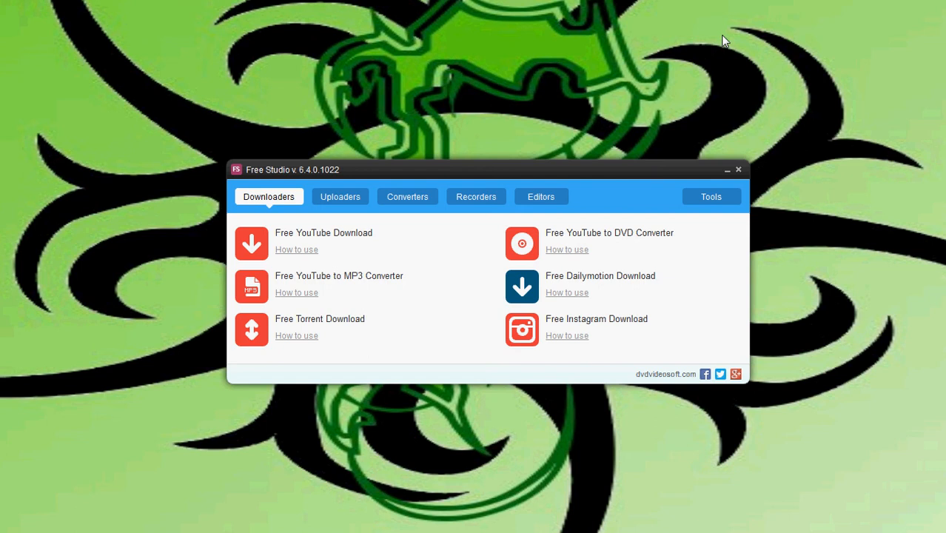
{"action": "mouse_move", "coordinate": [558, 68]}
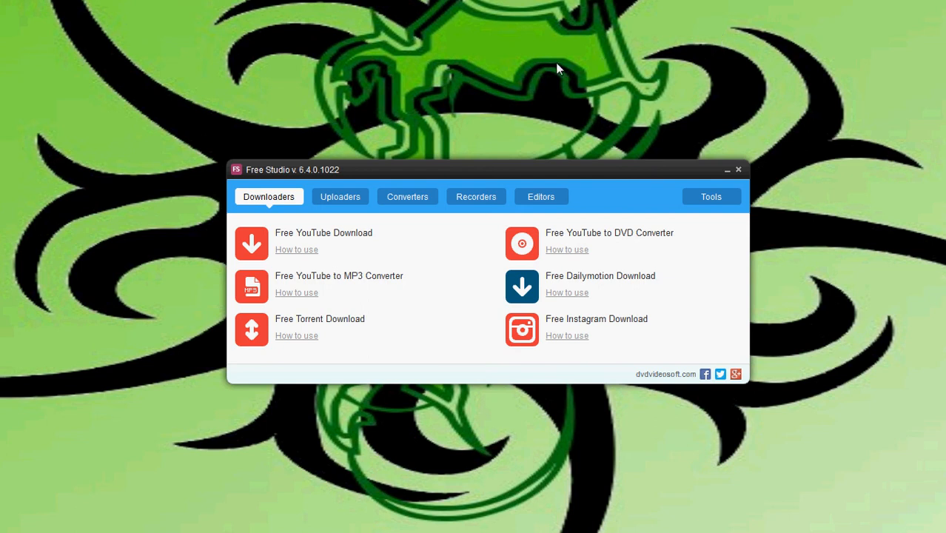
{"action": "mouse_move", "coordinate": [354, 335]}
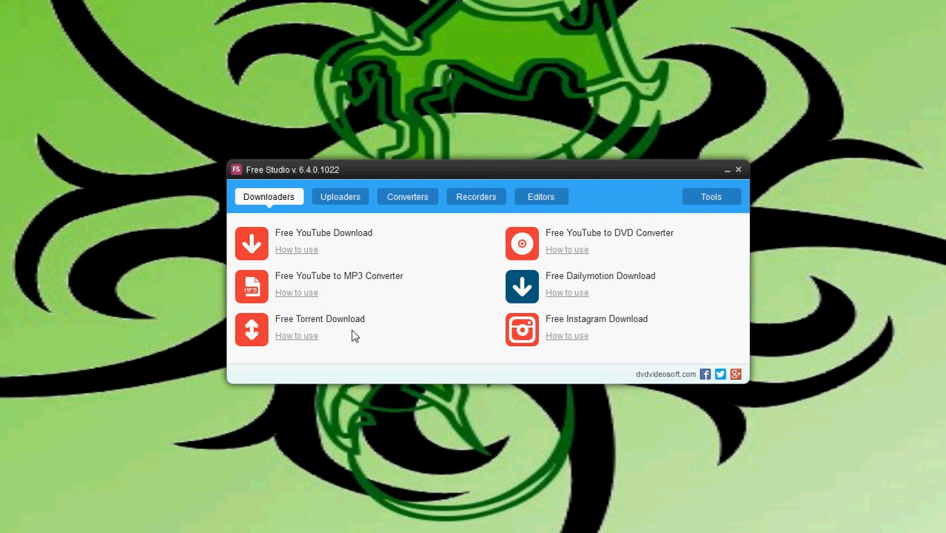
{"action": "mouse_move", "coordinate": [388, 349]}
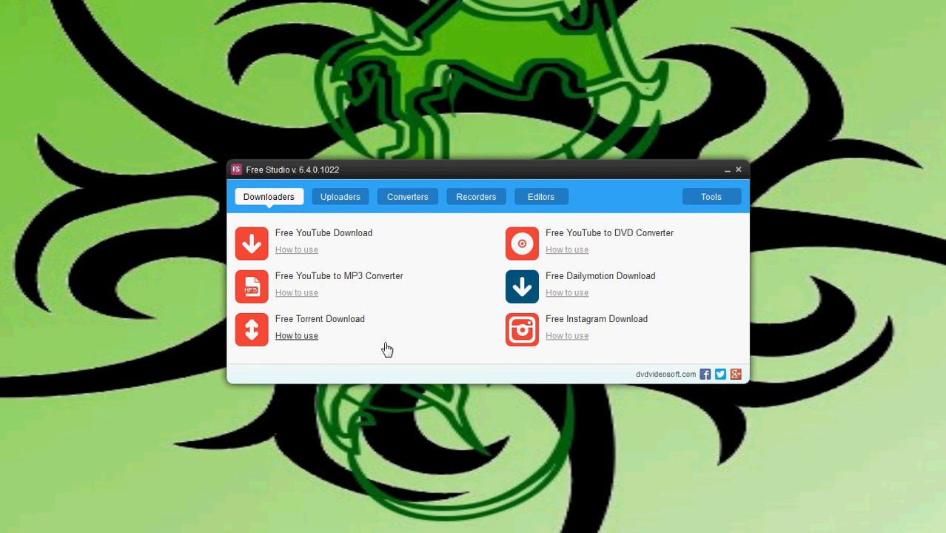
{"action": "mouse_move", "coordinate": [425, 319]}
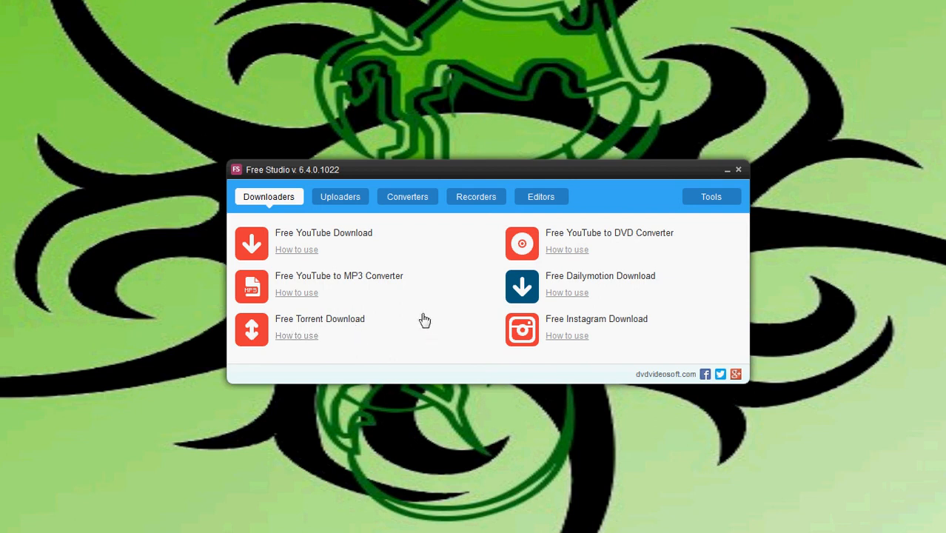